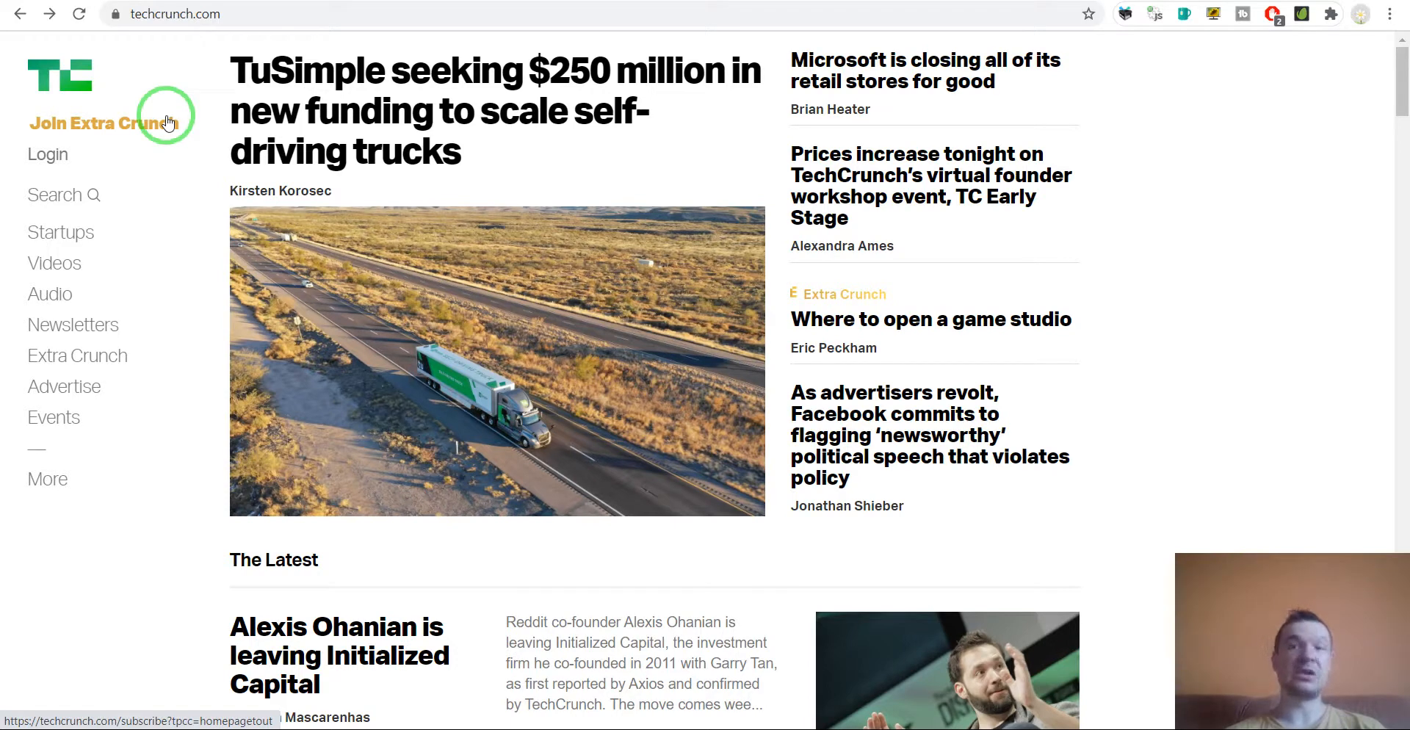
Scroll through TechCrunch's feed XML, then load techcrunch.com/rss to reach the same feed
click(176, 13)
text(/feed/)
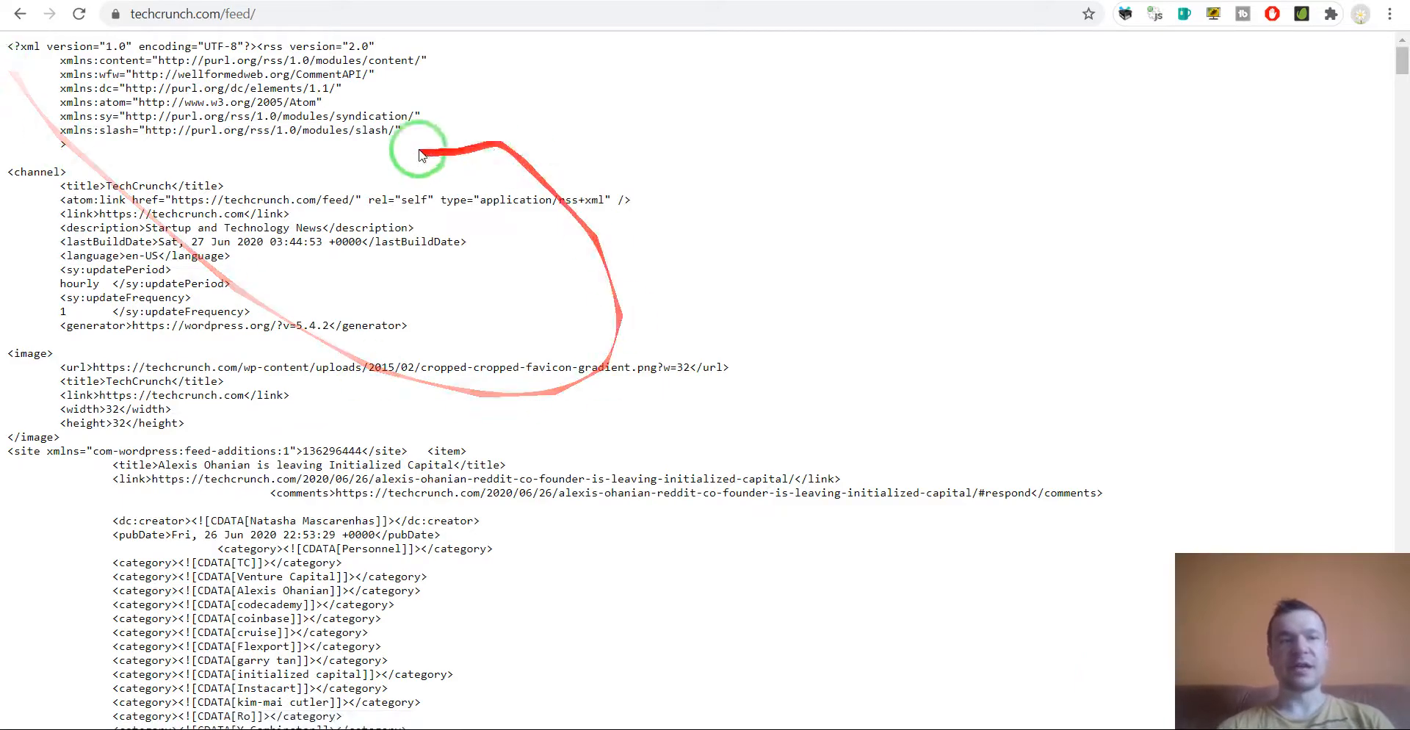
scroll(down, 3)
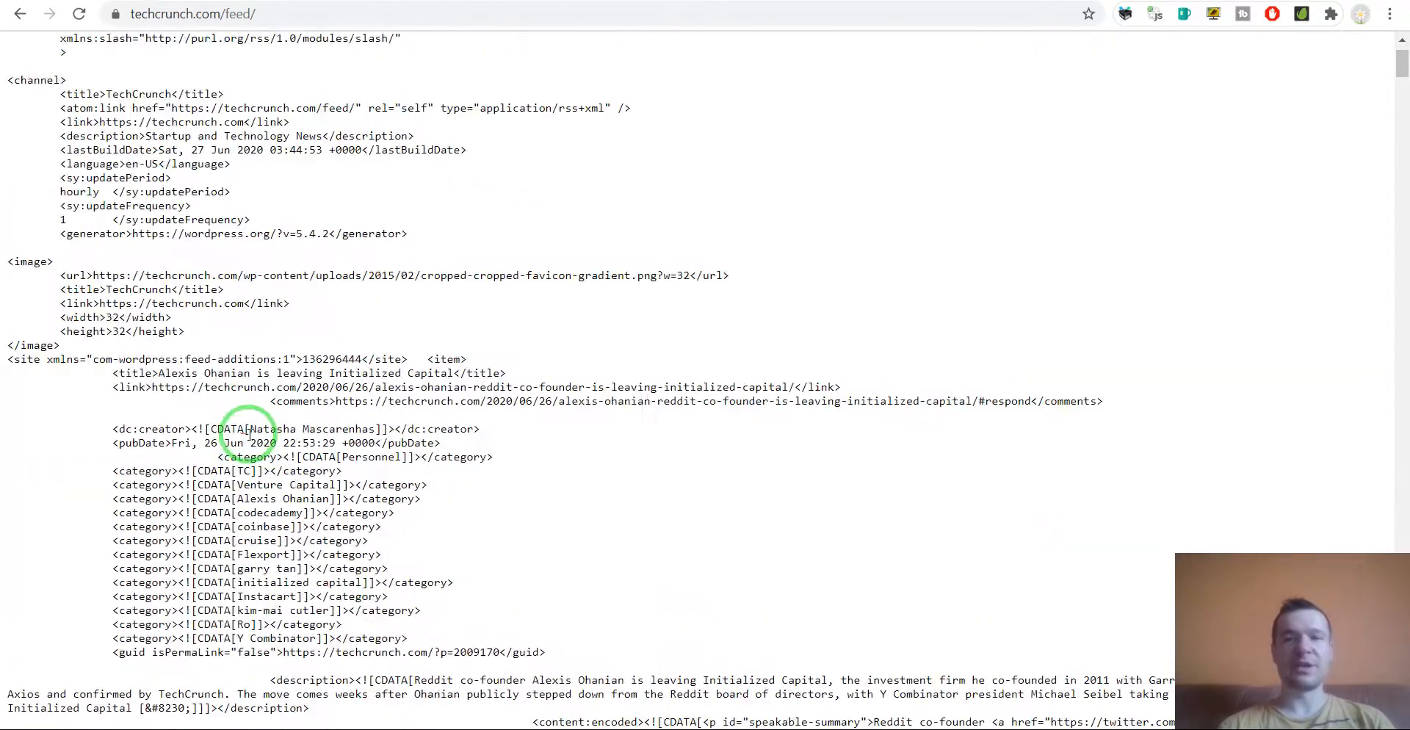
scroll(up, 3)
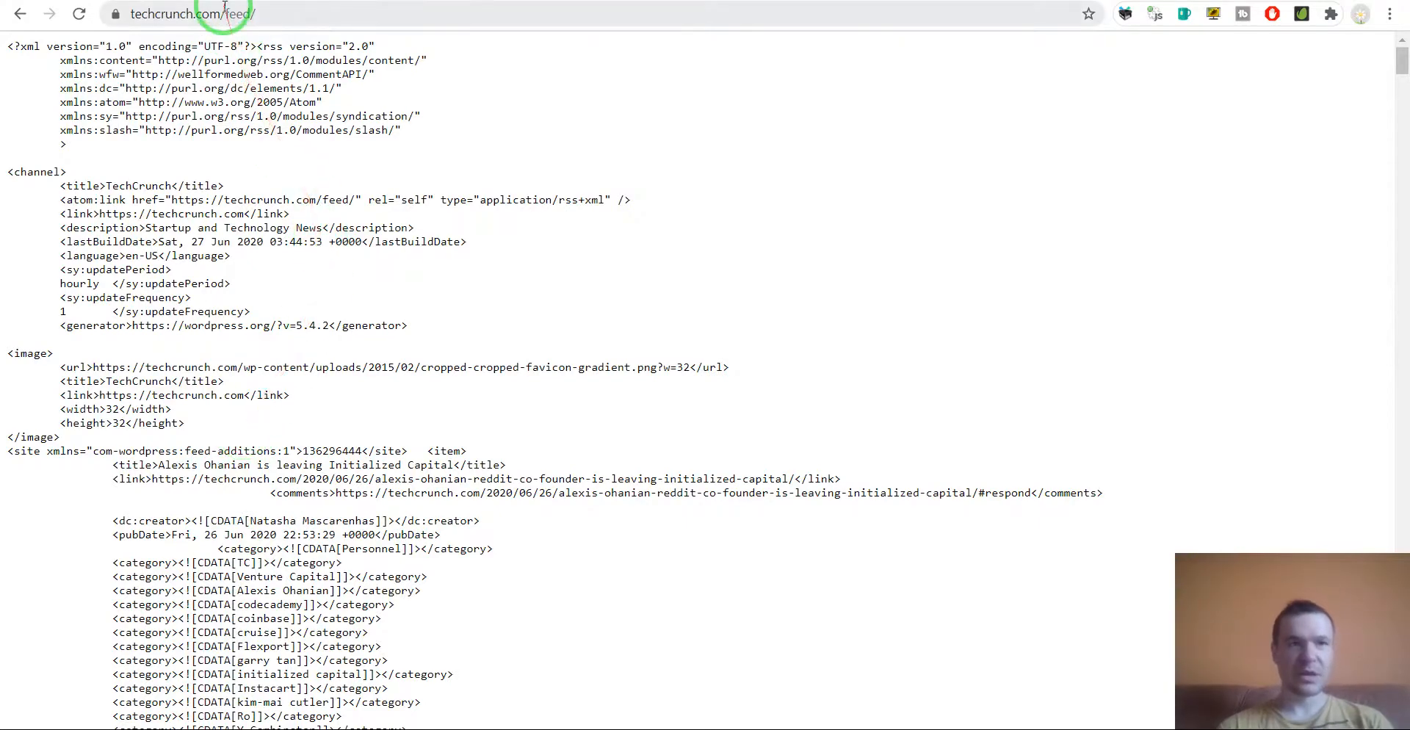
text(https://techcrunch.com/r)
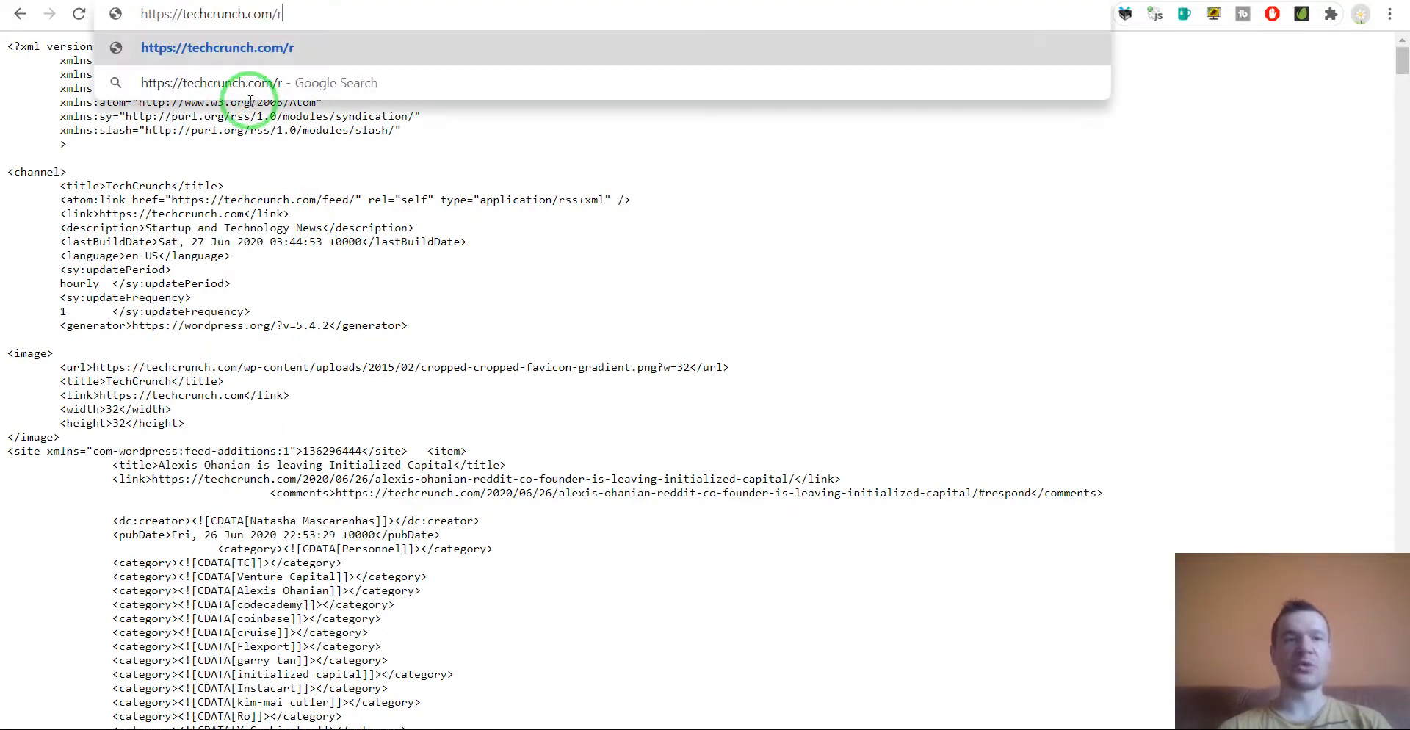
text(ss)
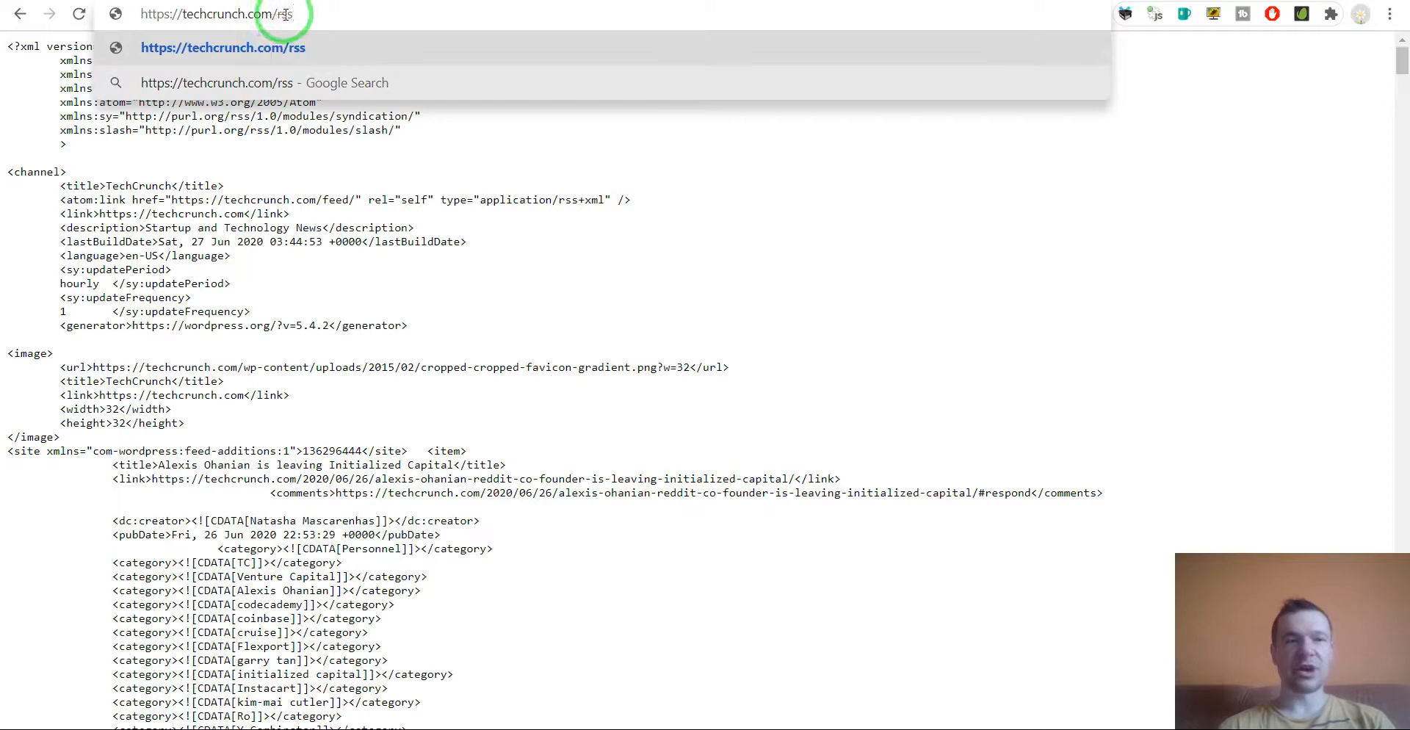
key(Enter)
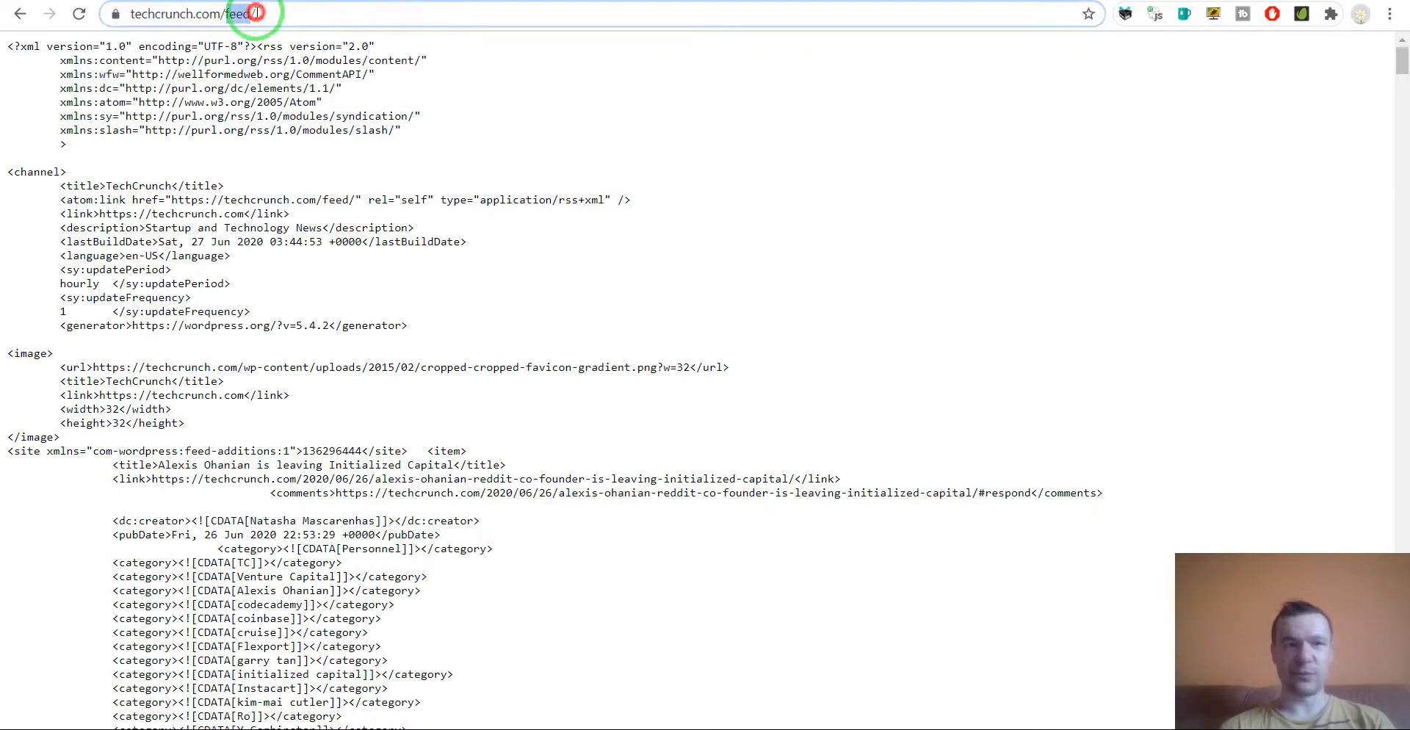
Try techcrunch.com/rss.xml as an alternative feed address
text(https://techcrunch.com/rss)
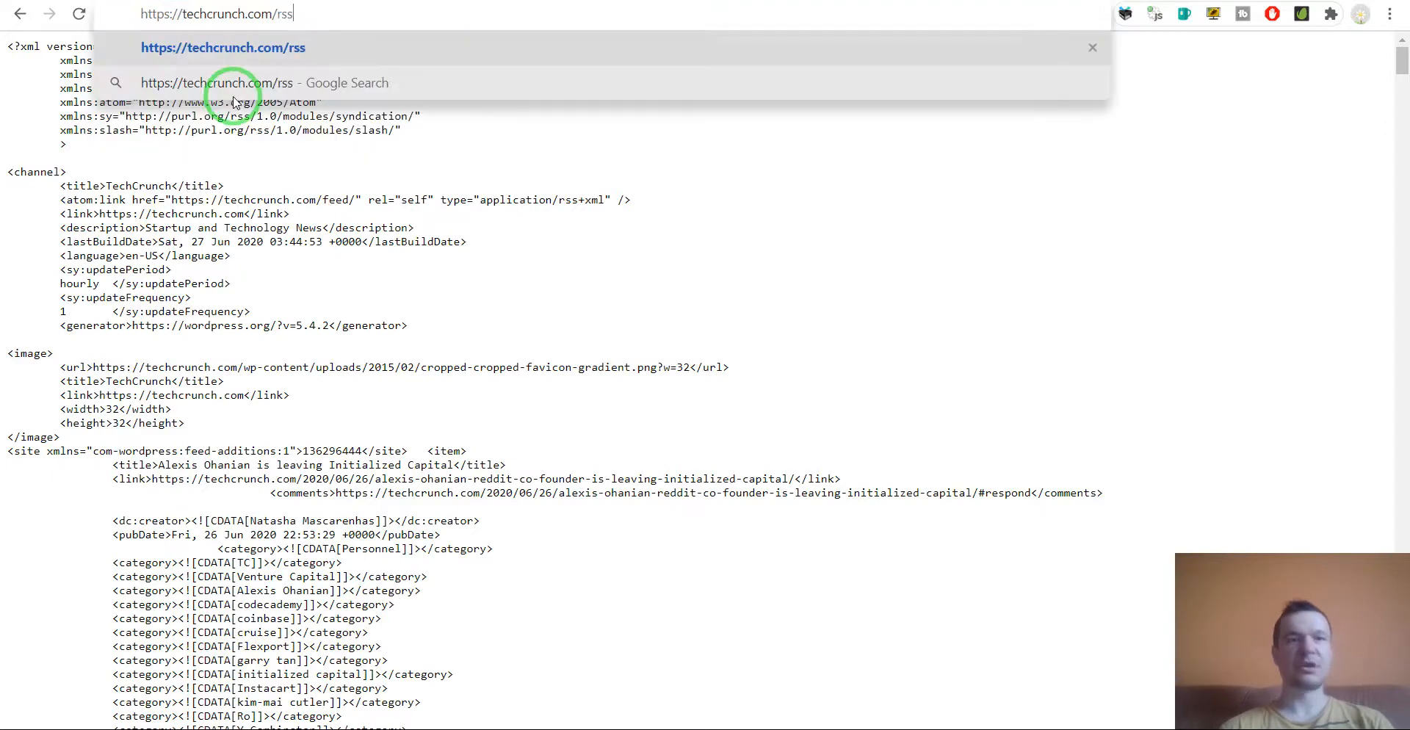
text(.xml)
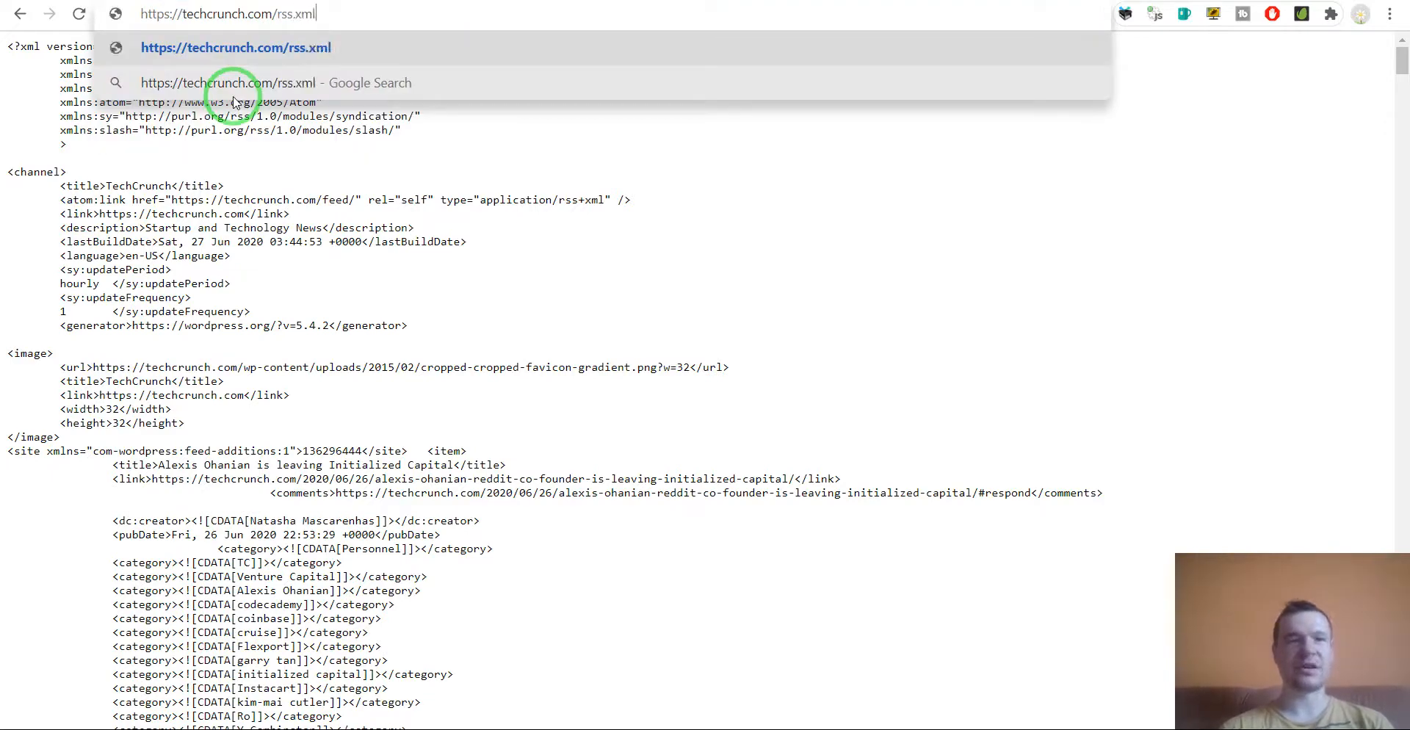
key(Enter)
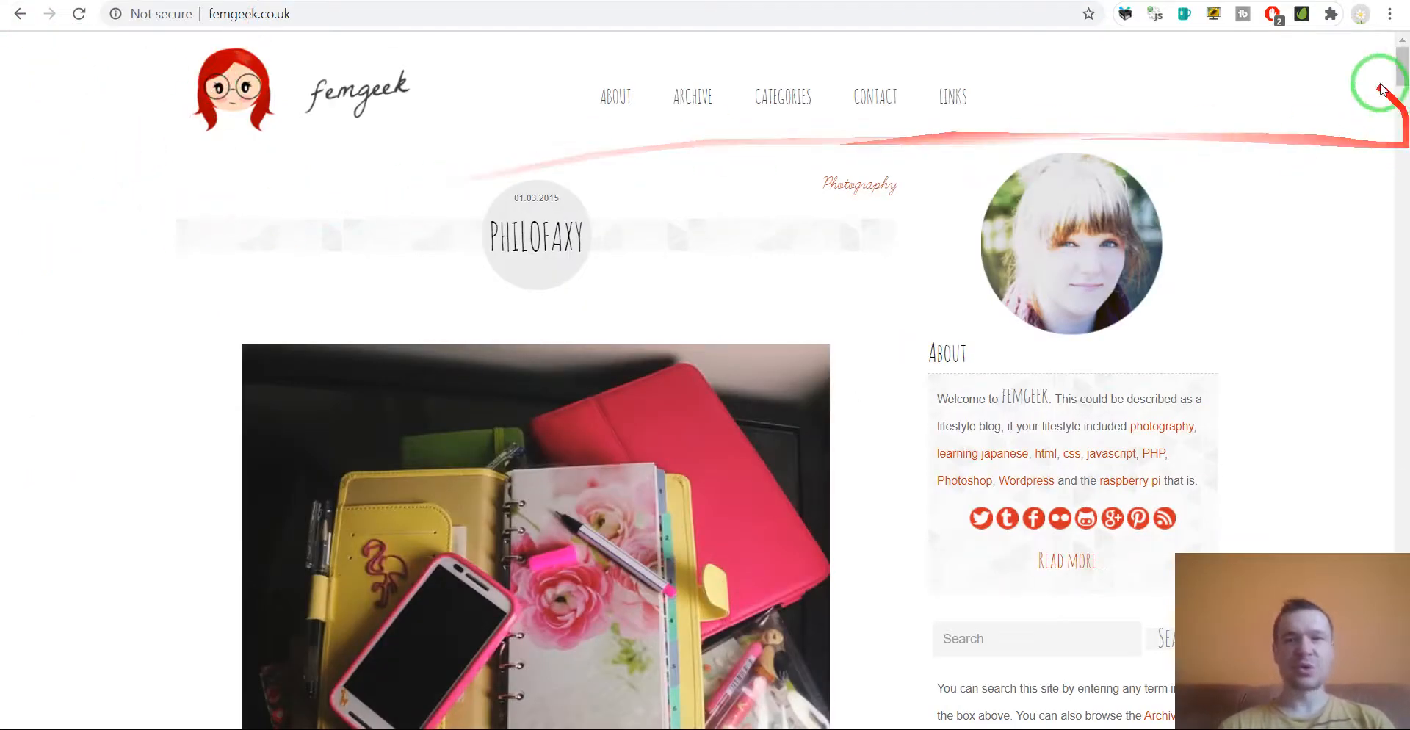
scroll(down, 3)
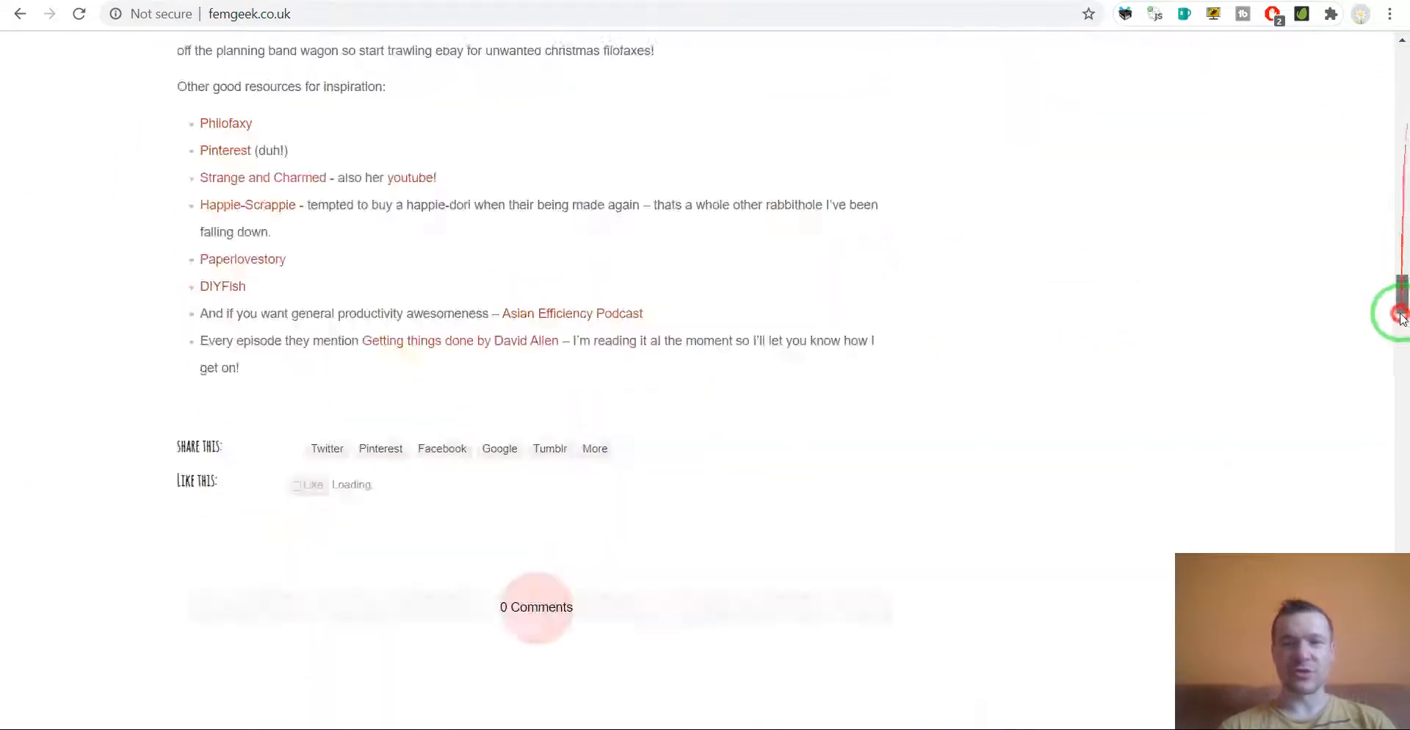
scroll(down, 3)
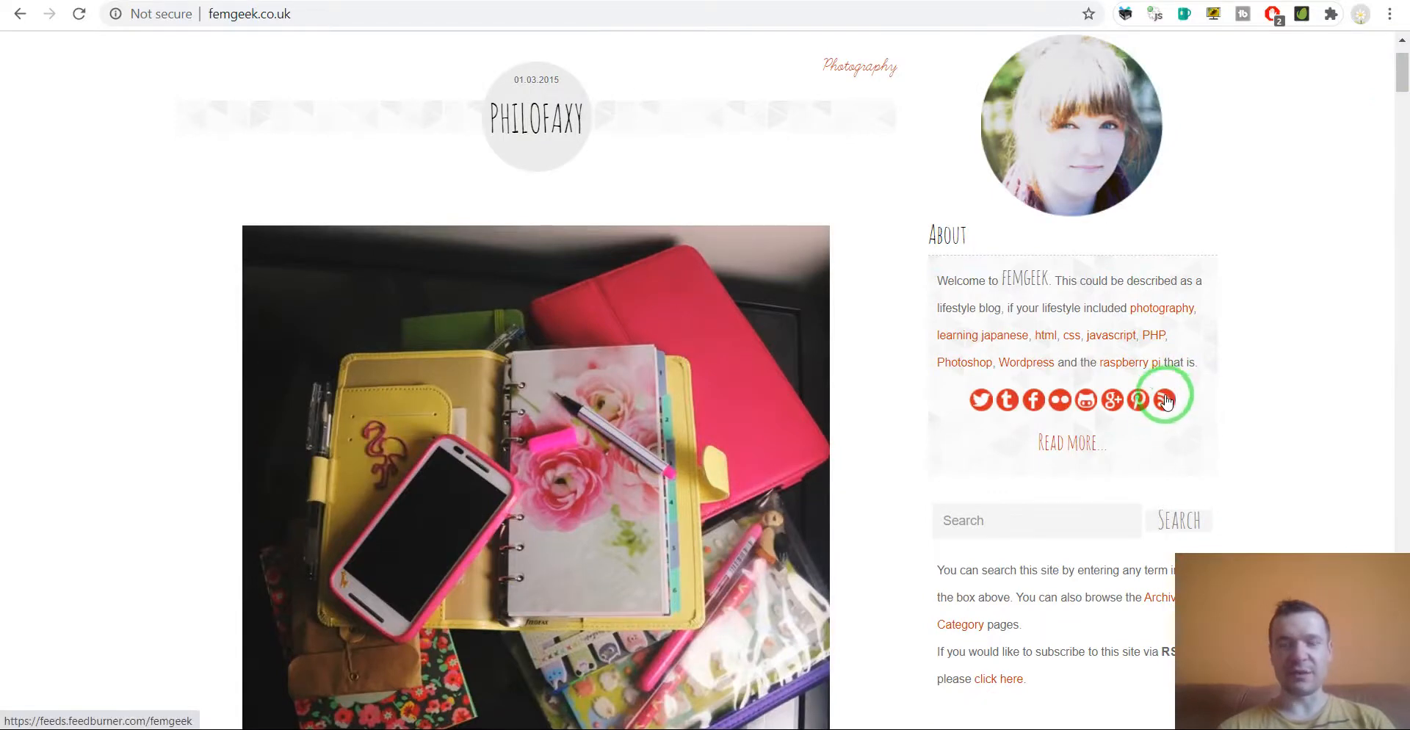
click(1164, 399)
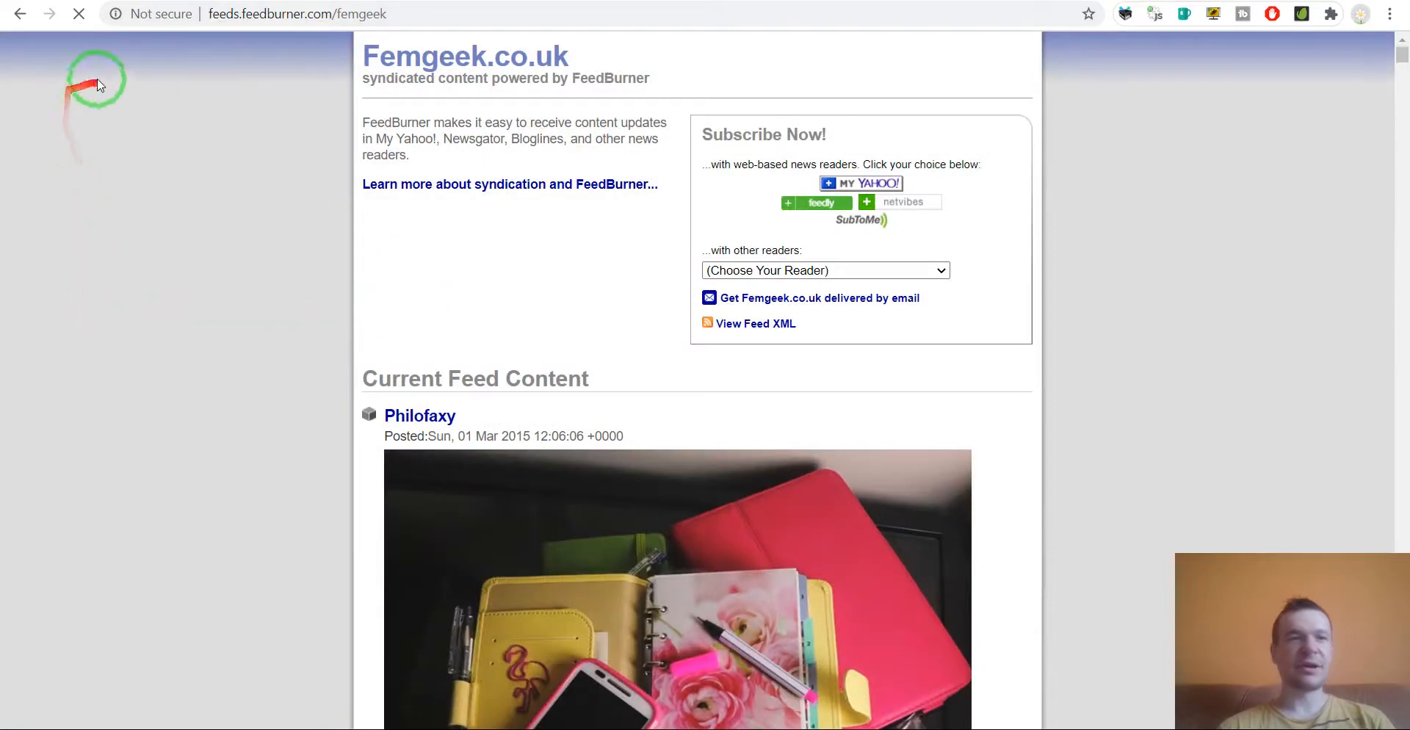
click(19, 14)
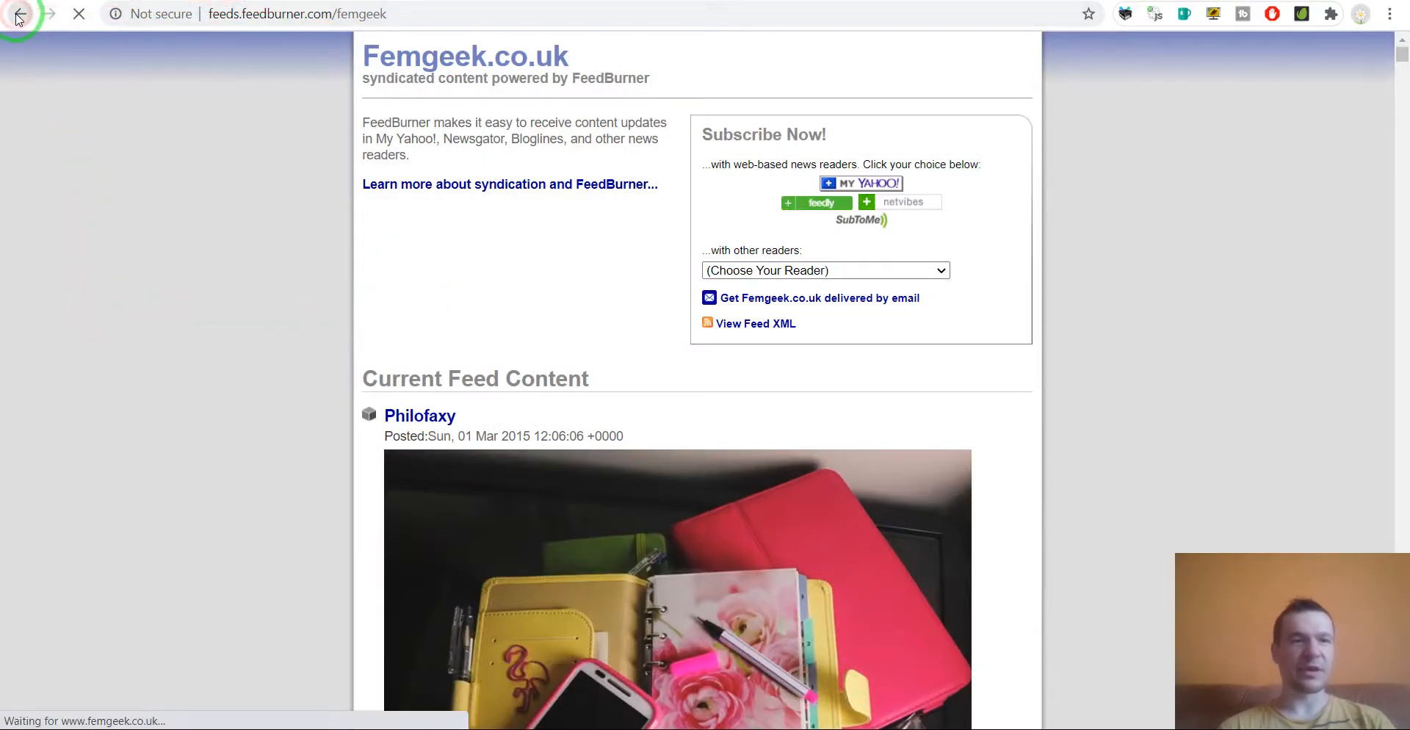
click(20, 15)
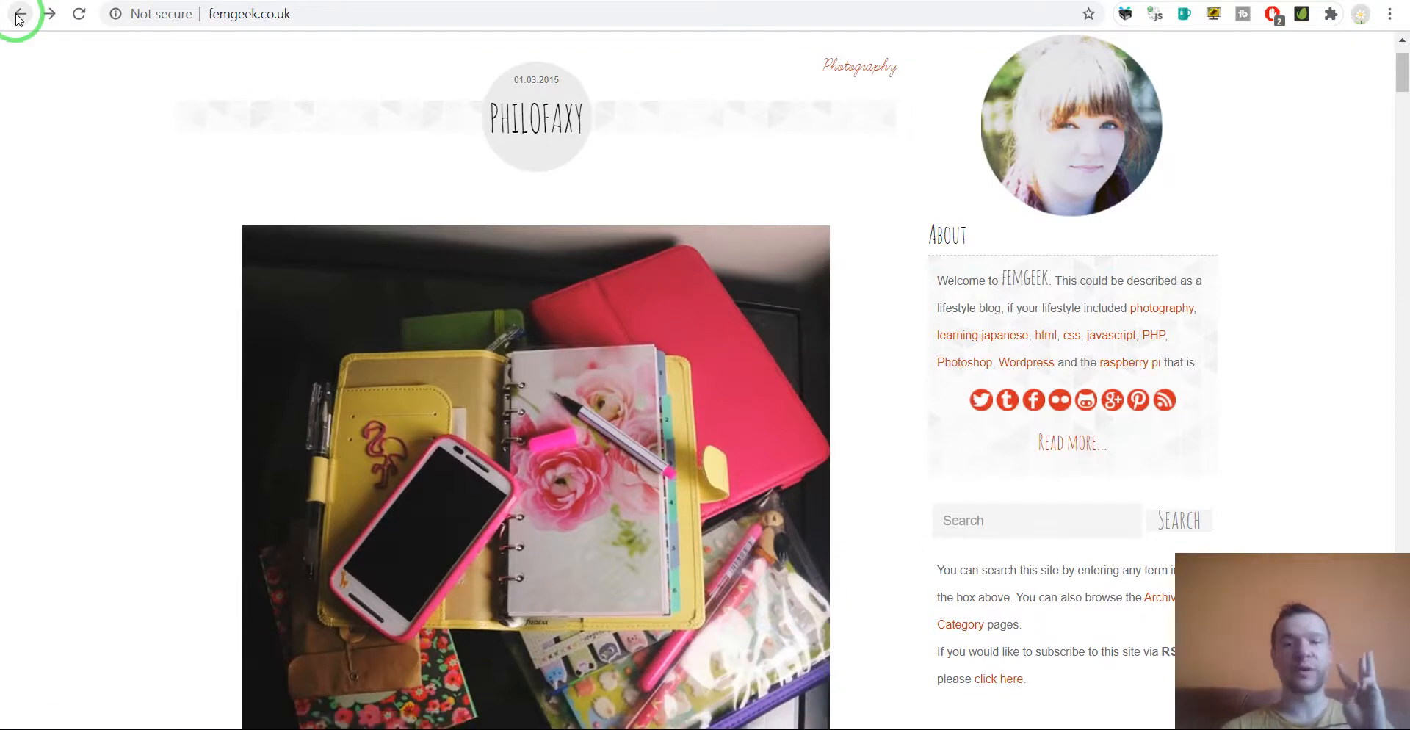
mouse_move(94, 192)
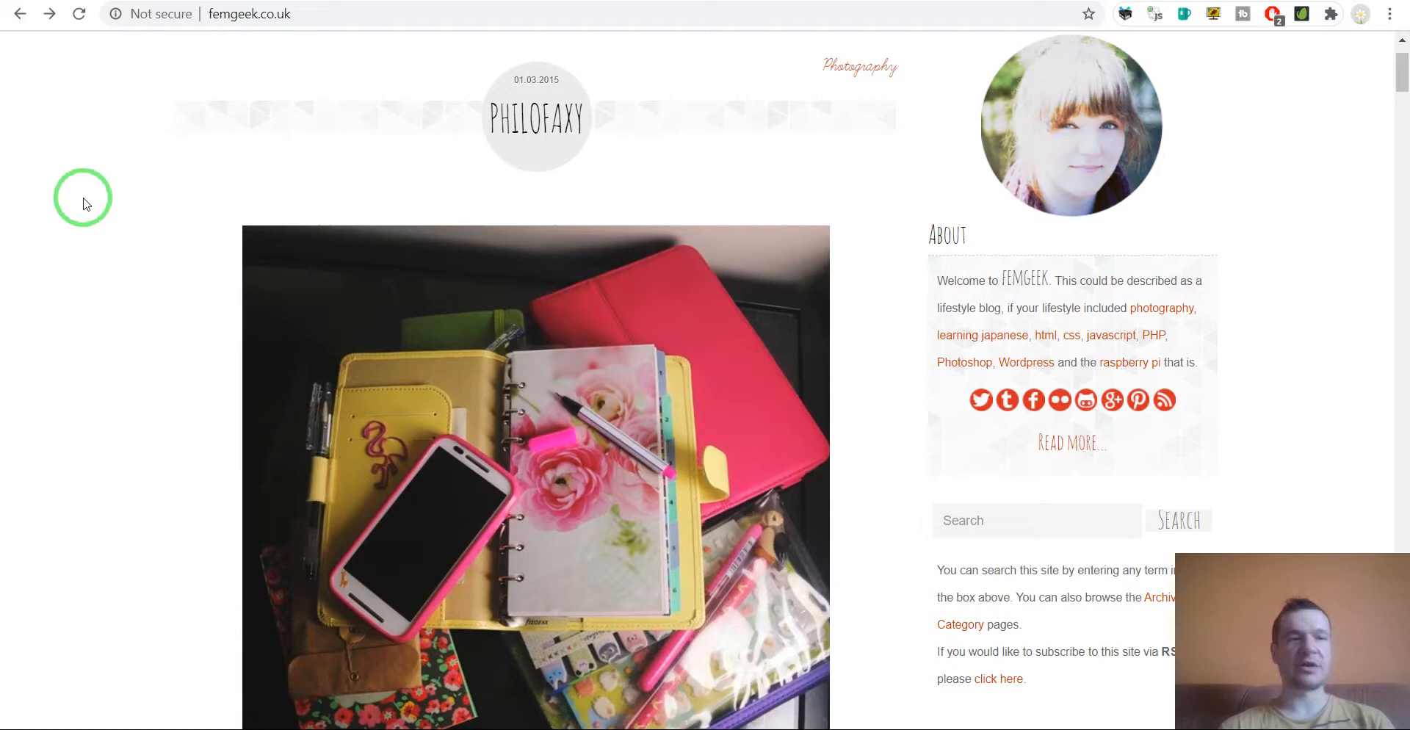
mouse_move(85, 252)
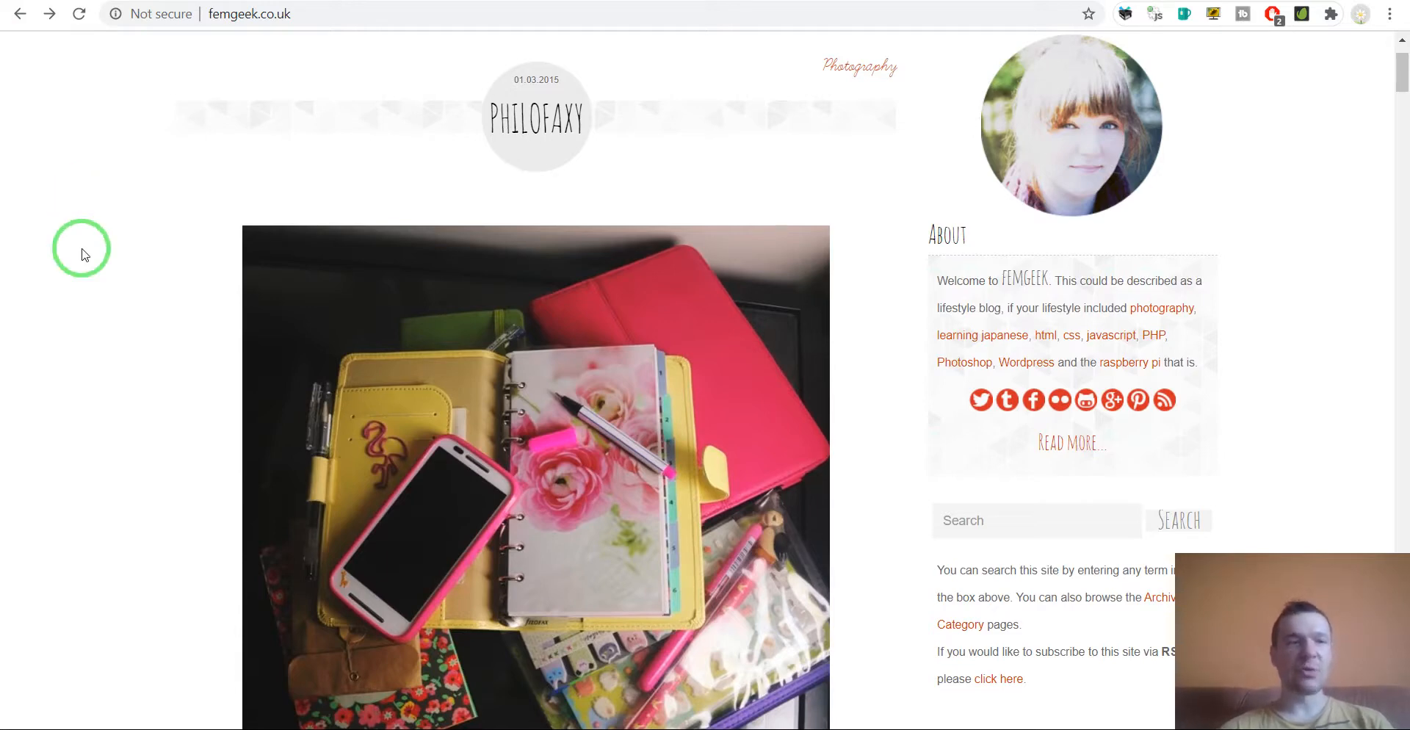
mouse_move(126, 186)
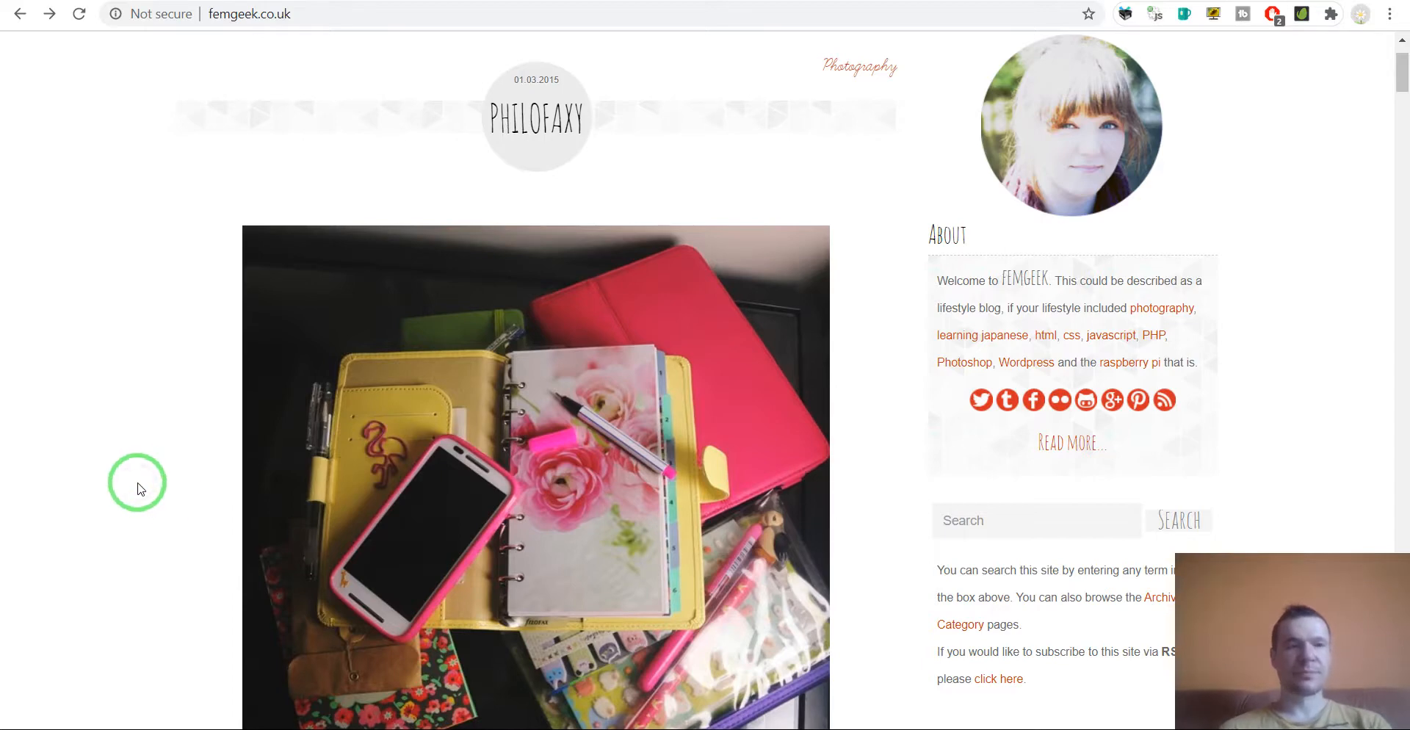
View the femgeek.co.uk page source through the right-click menu
right_click(138, 483)
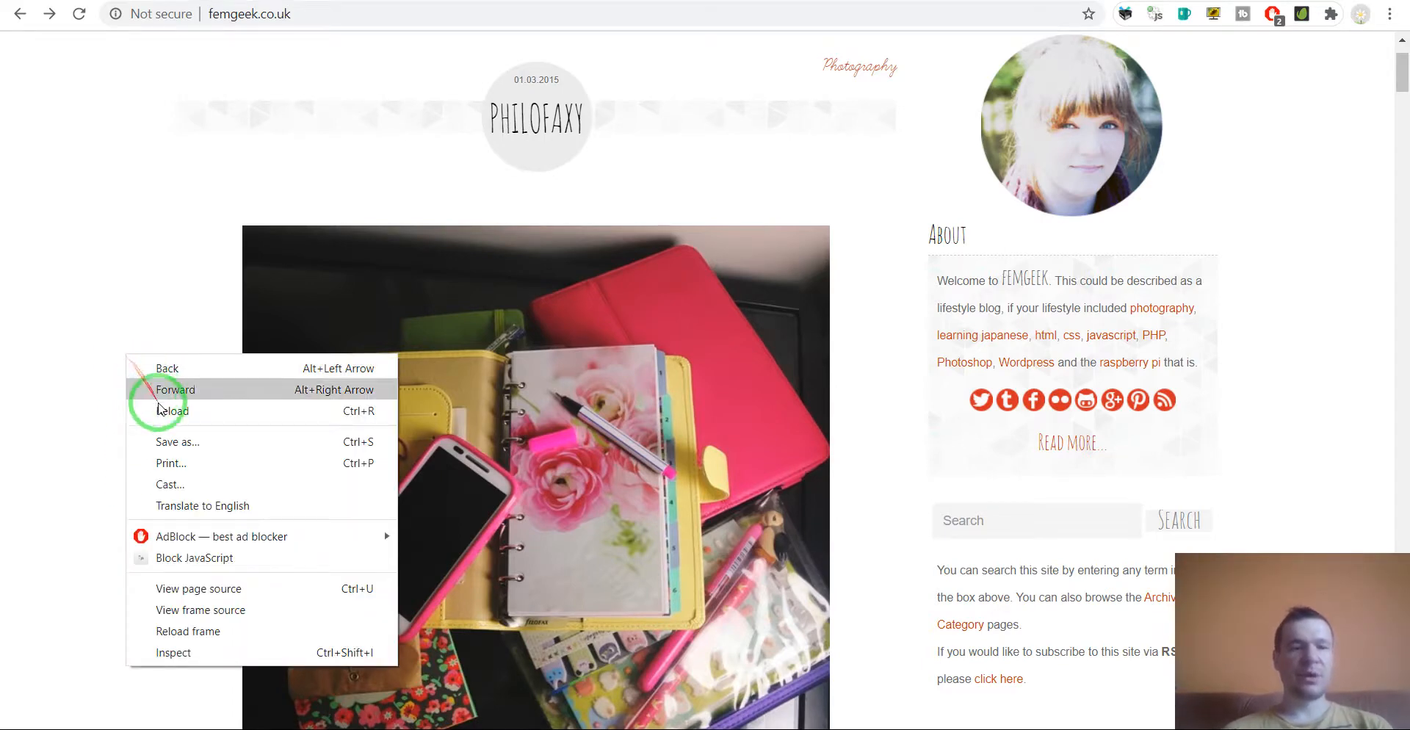
mouse_move(199, 588)
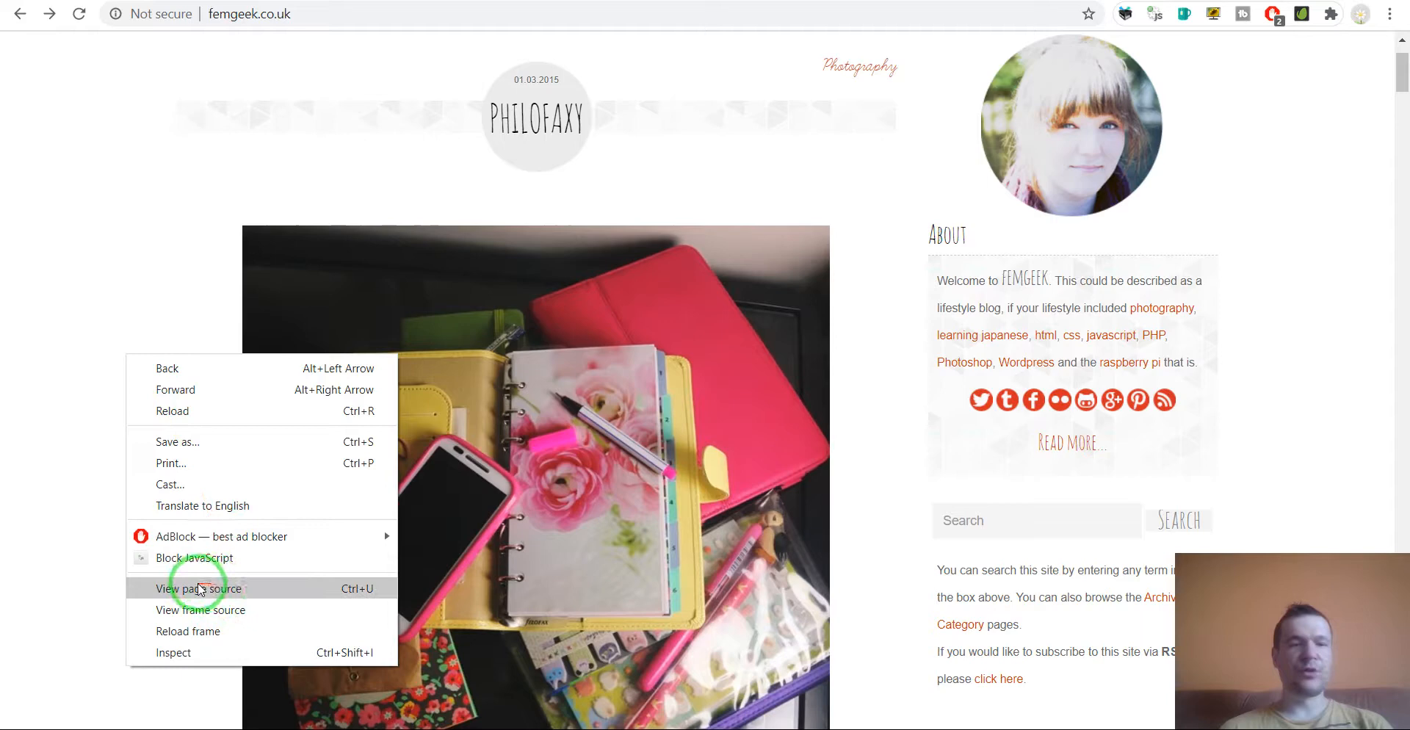
mouse_move(232, 596)
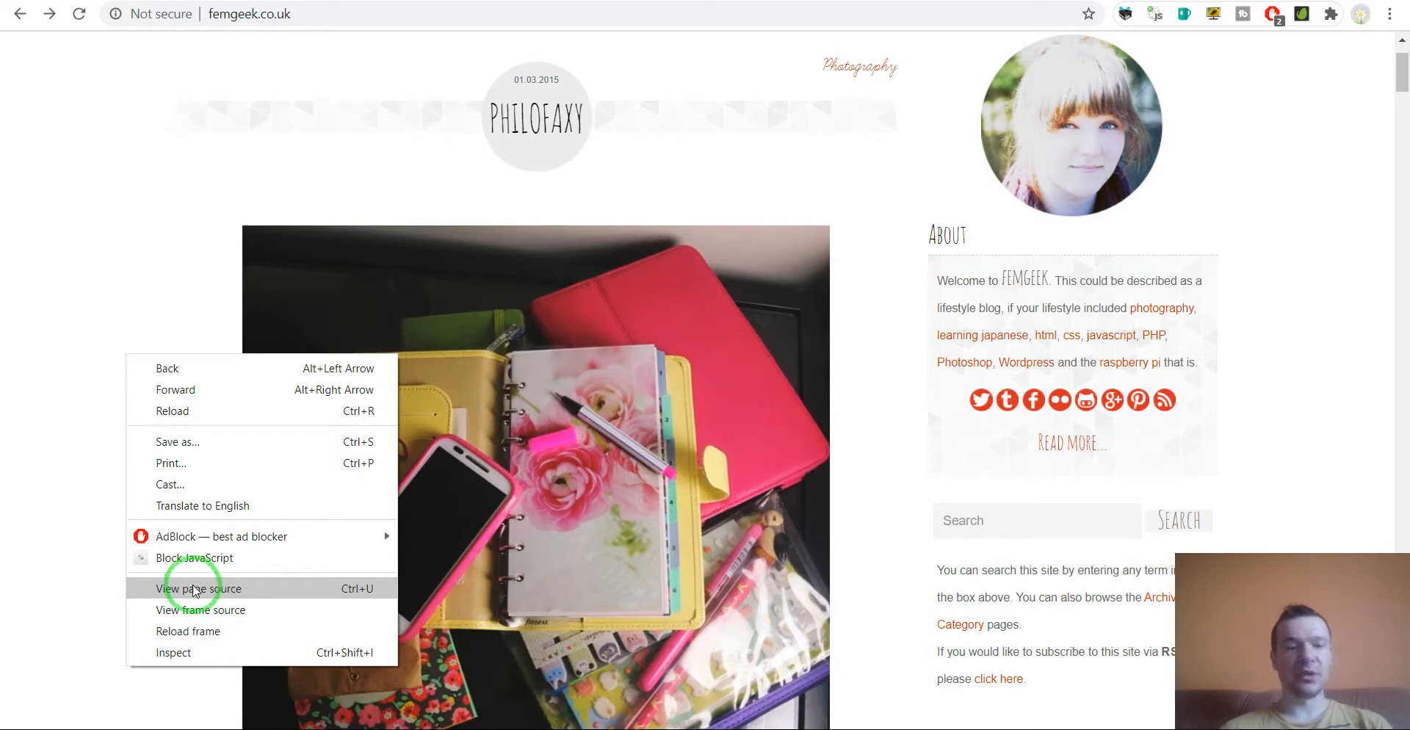
click(193, 588)
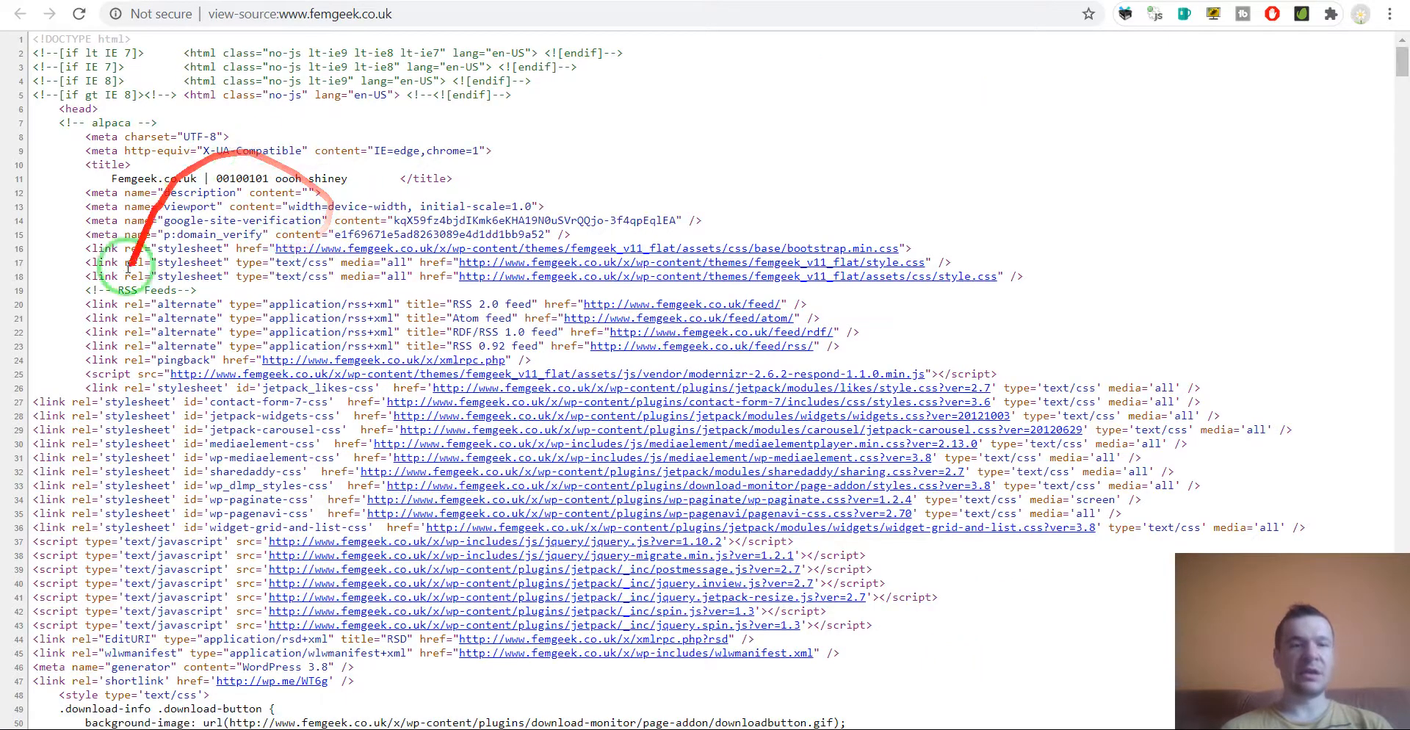
Find 'rss' in the source (13 matches) and follow the feeds.feedburner.com link
key(ctrl+f)
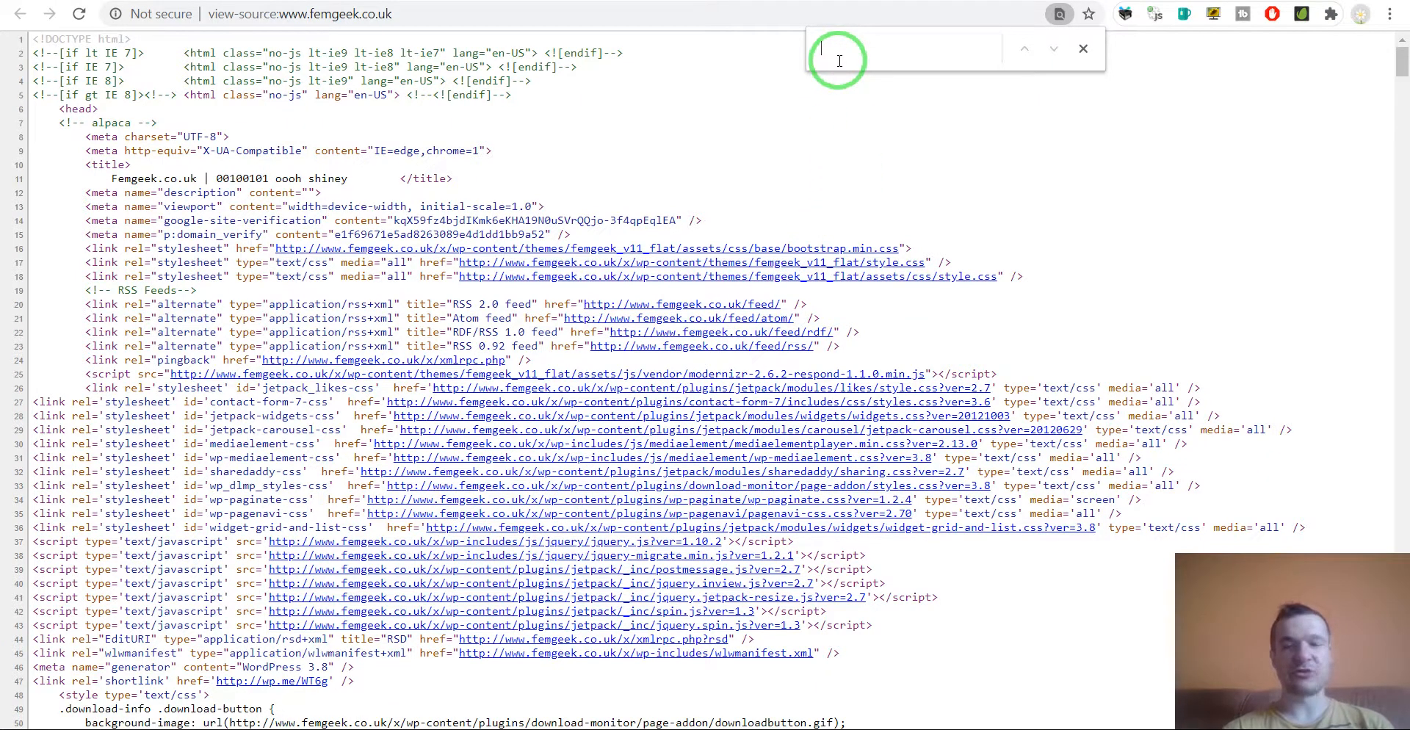
text(r)
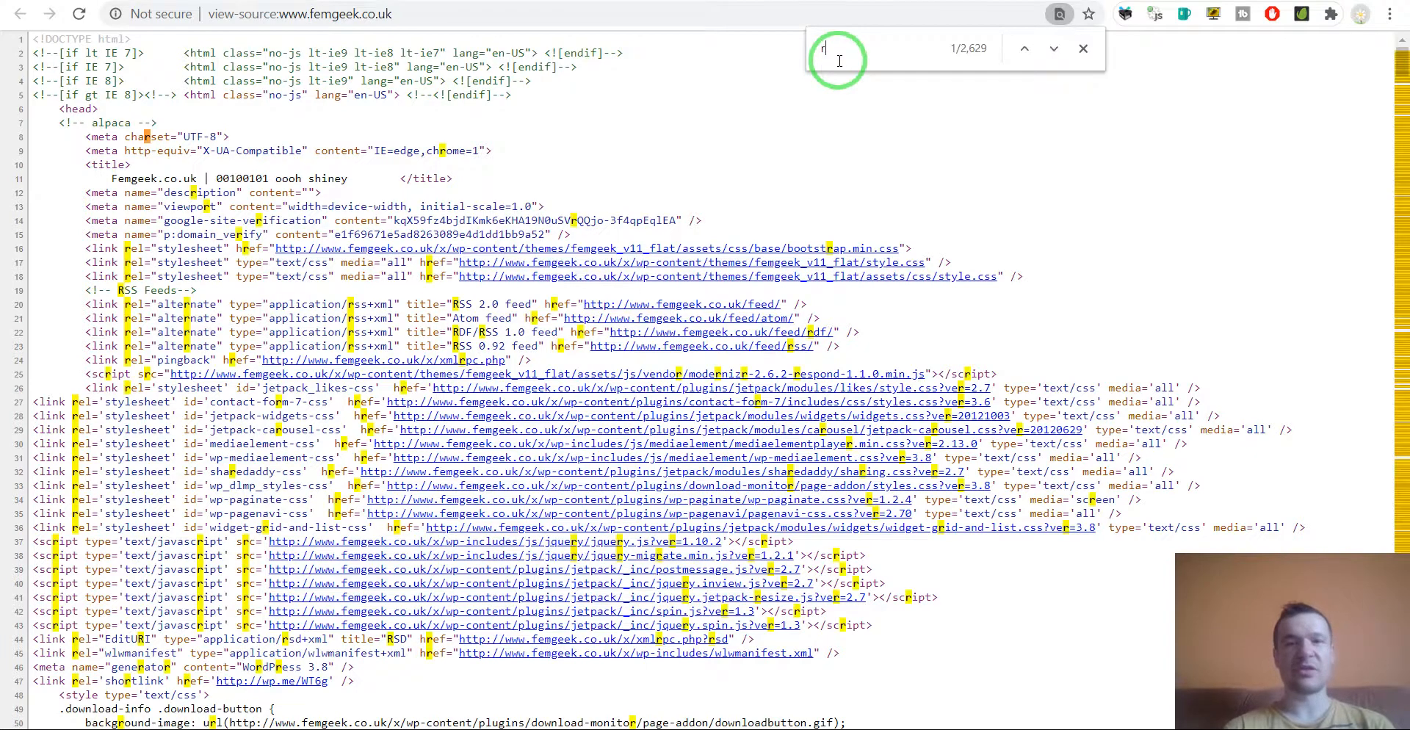
text(ss)
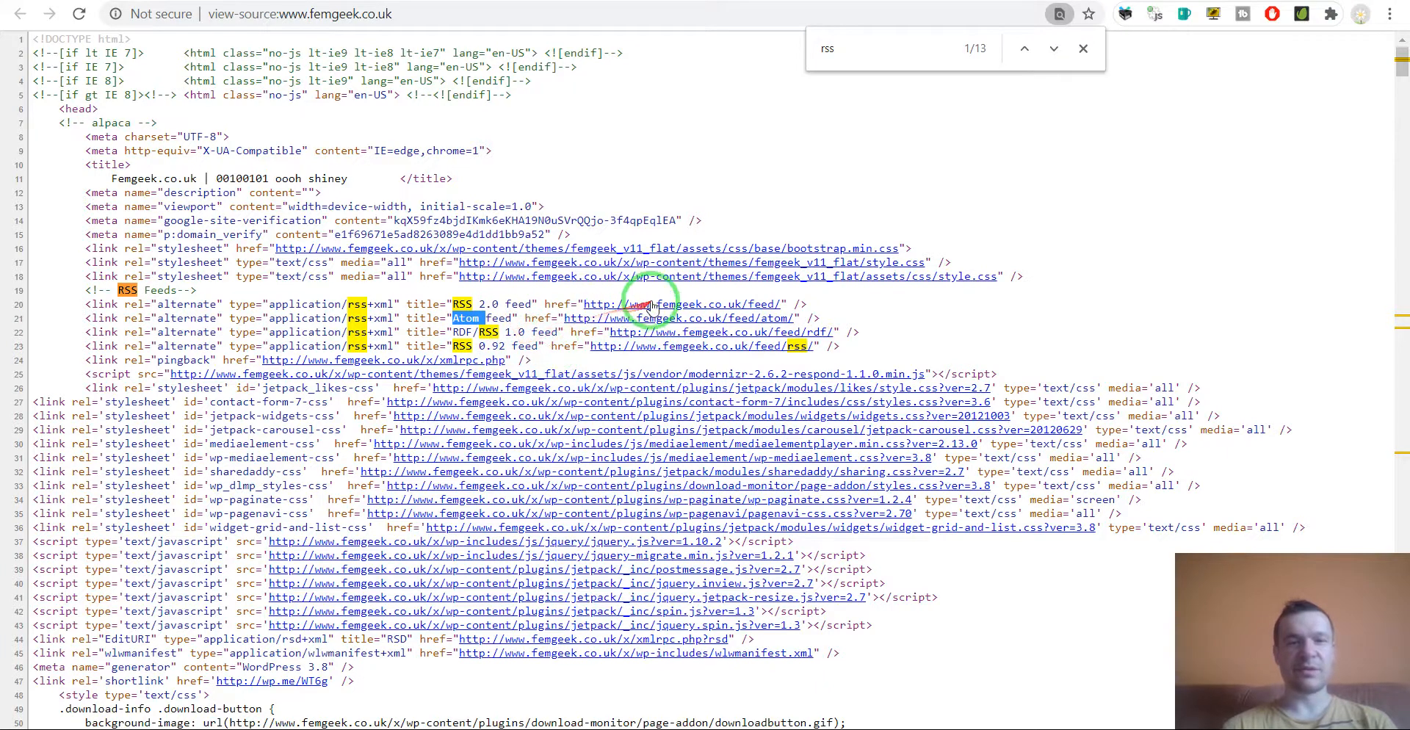
click(648, 304)
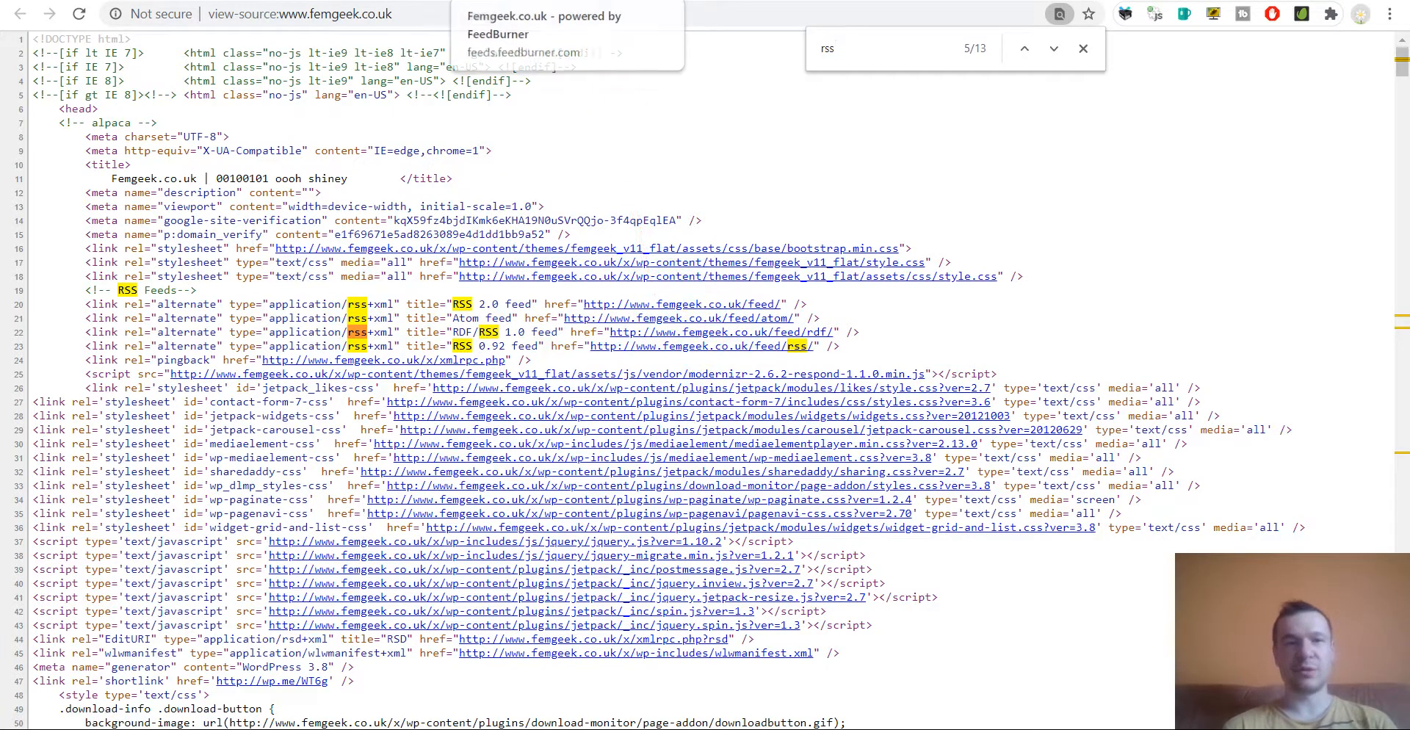
click(527, 35)
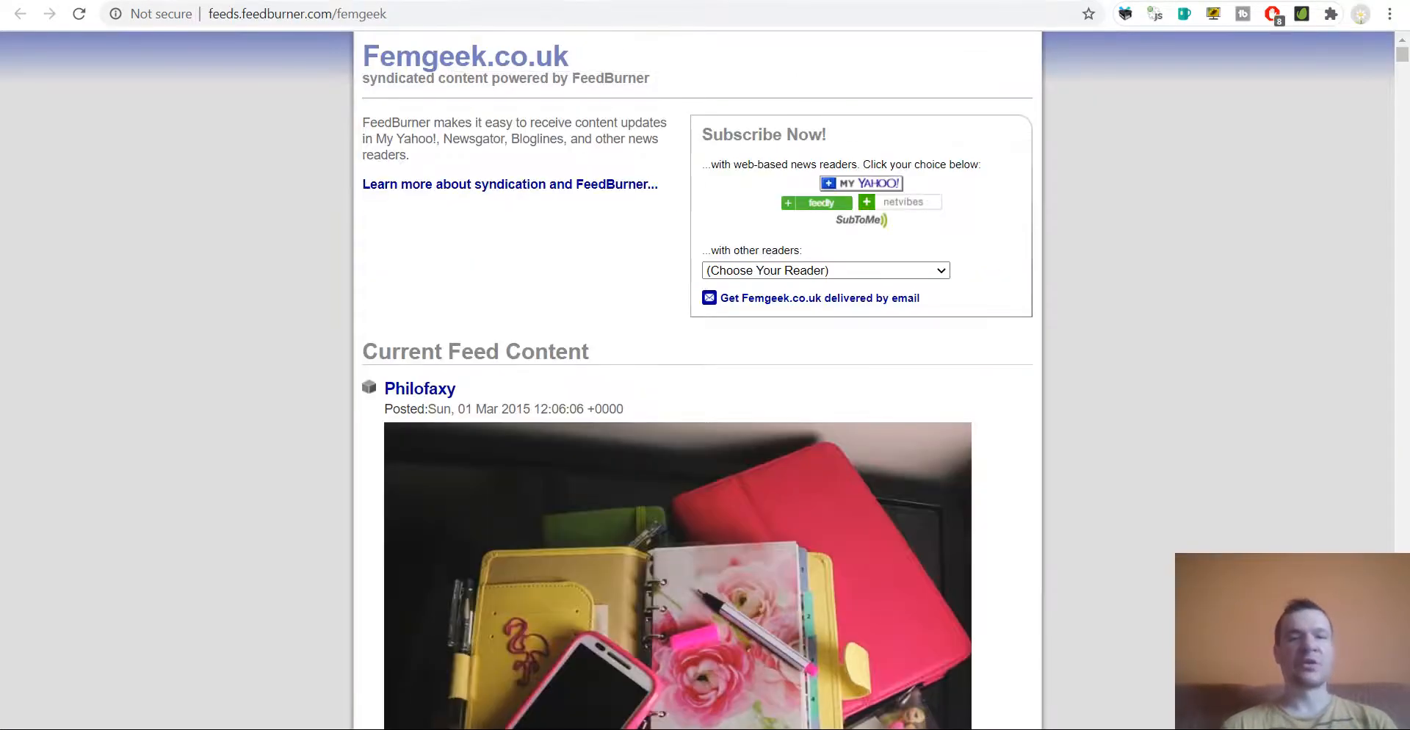
Open a new tab for the example.wordpress.com/feed address
click(420, 388)
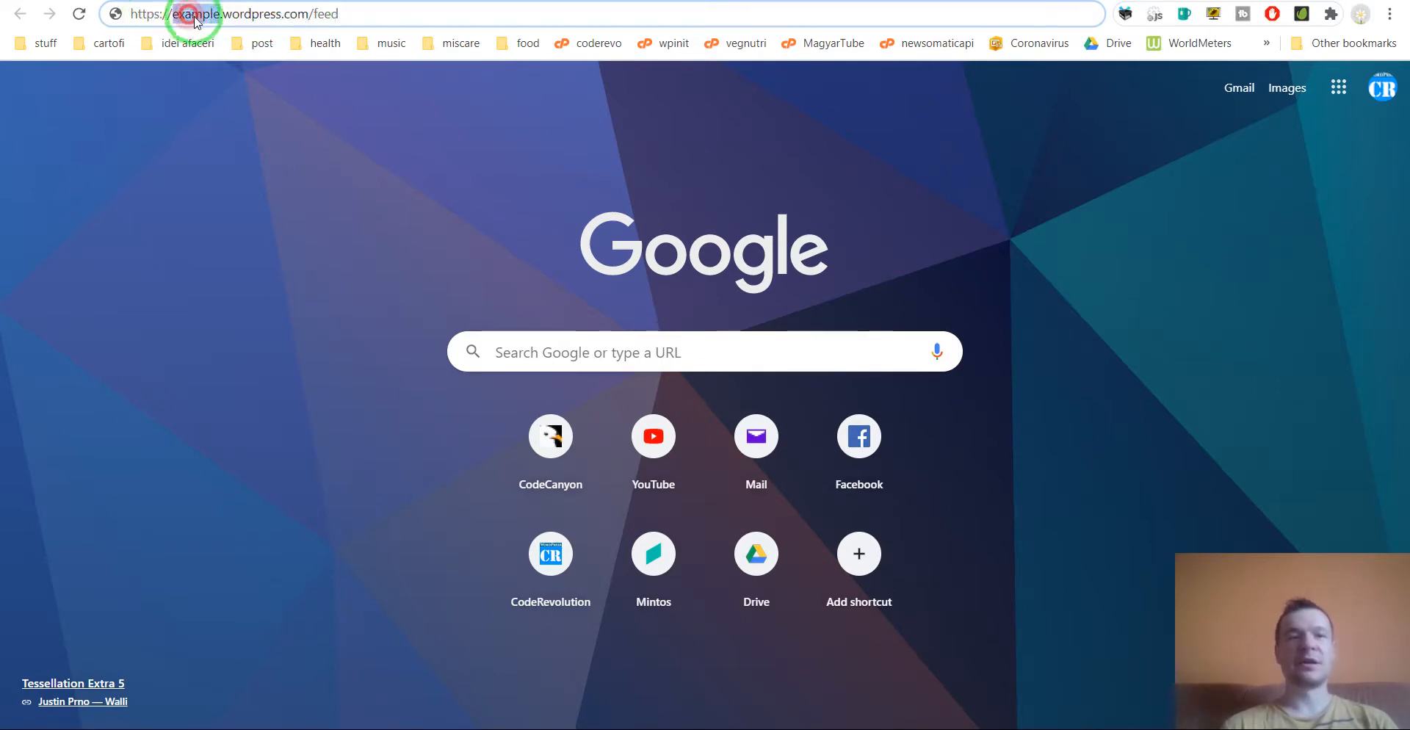
Highlight 'example' in example.wordpress.com/feed, load it, and select the address again
double_click(196, 13)
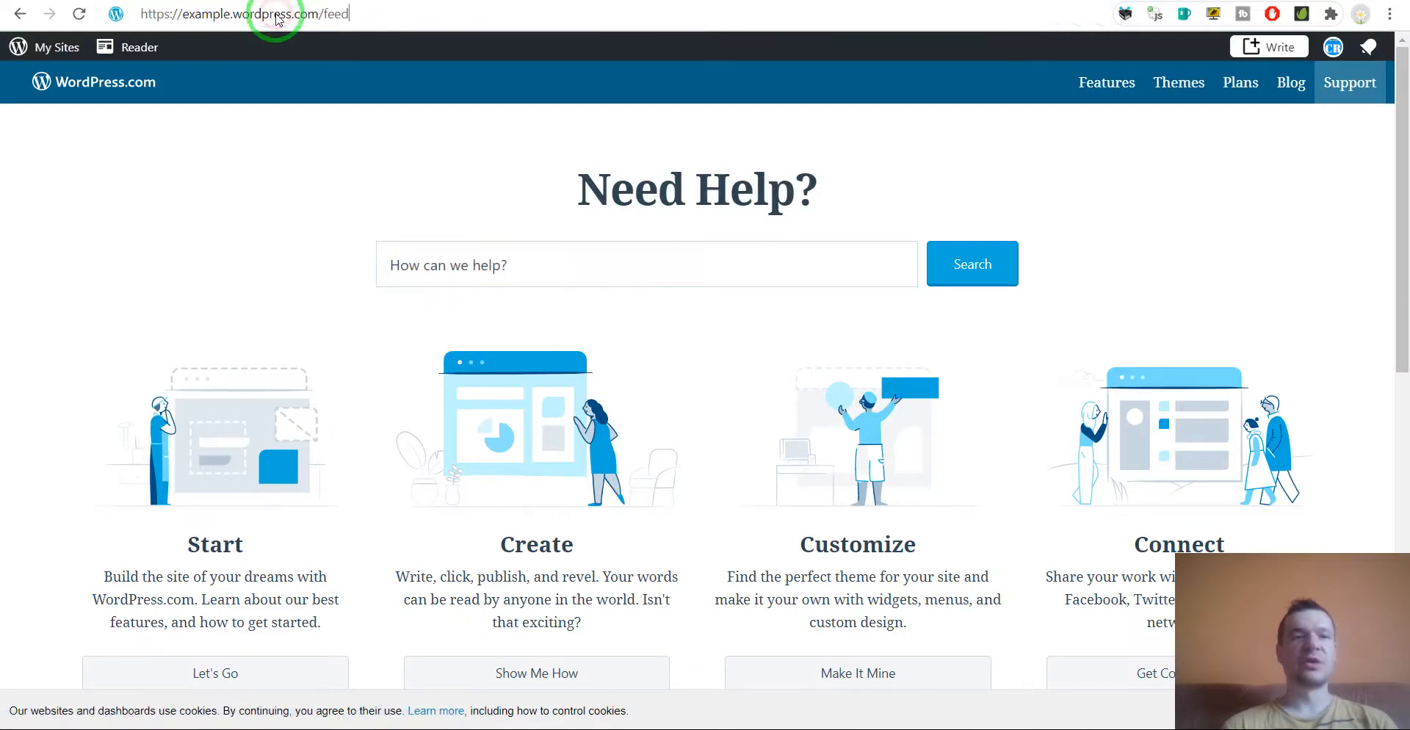
click(279, 15)
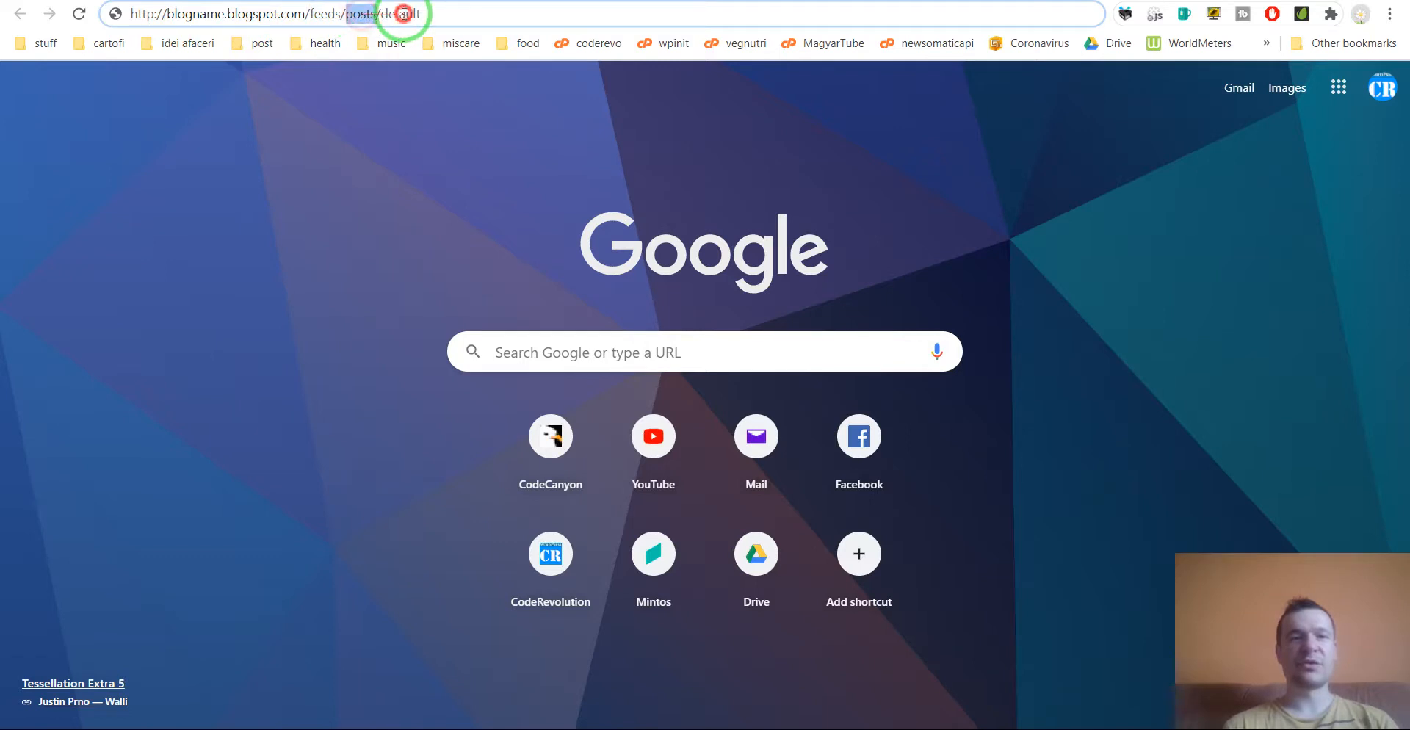
Type sample feed URLs: medium.com/feed/example-site, example.tumblr.com/rss, example.wordpress.com/feed
double_click(401, 14)
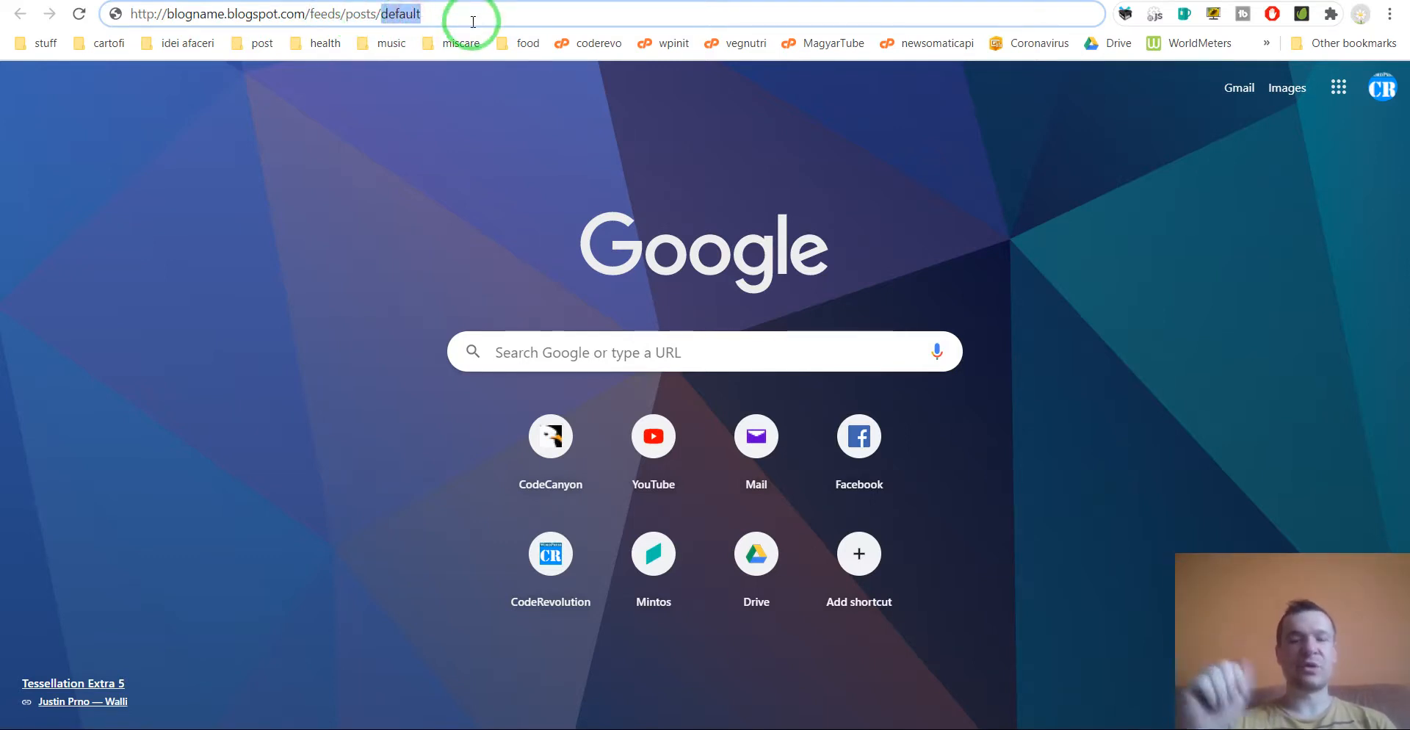
text(medium.com/feed/example-site)
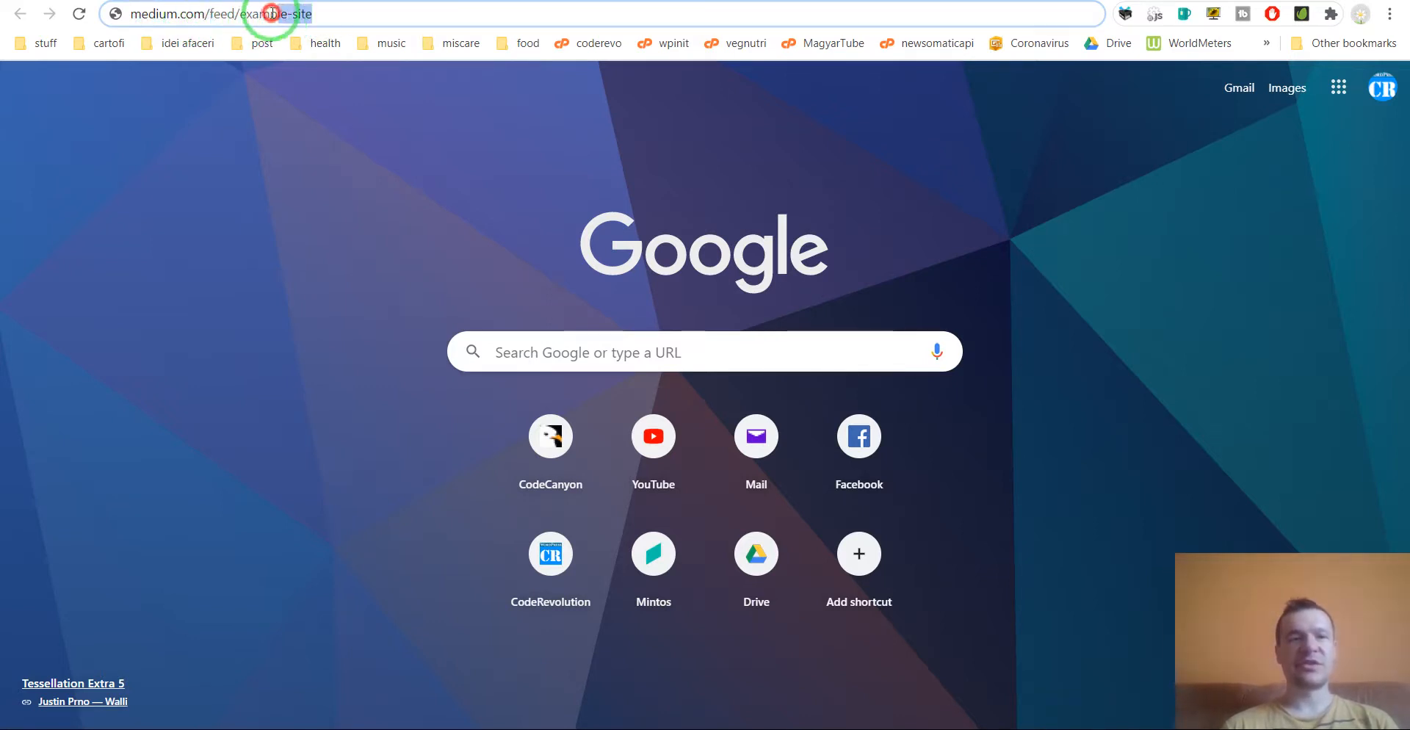
text(http://example.tumblr.com/rss)
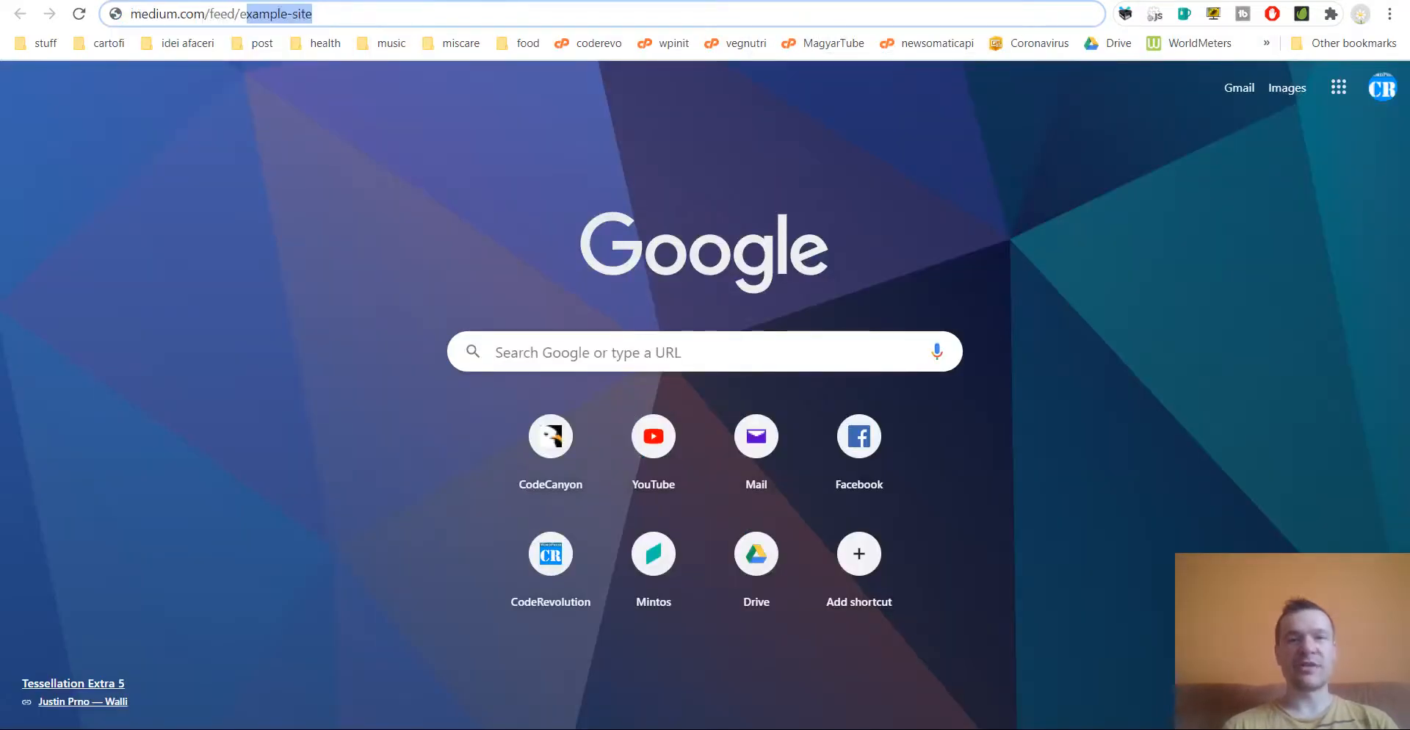
text(https://example.wordpress.com/feed)
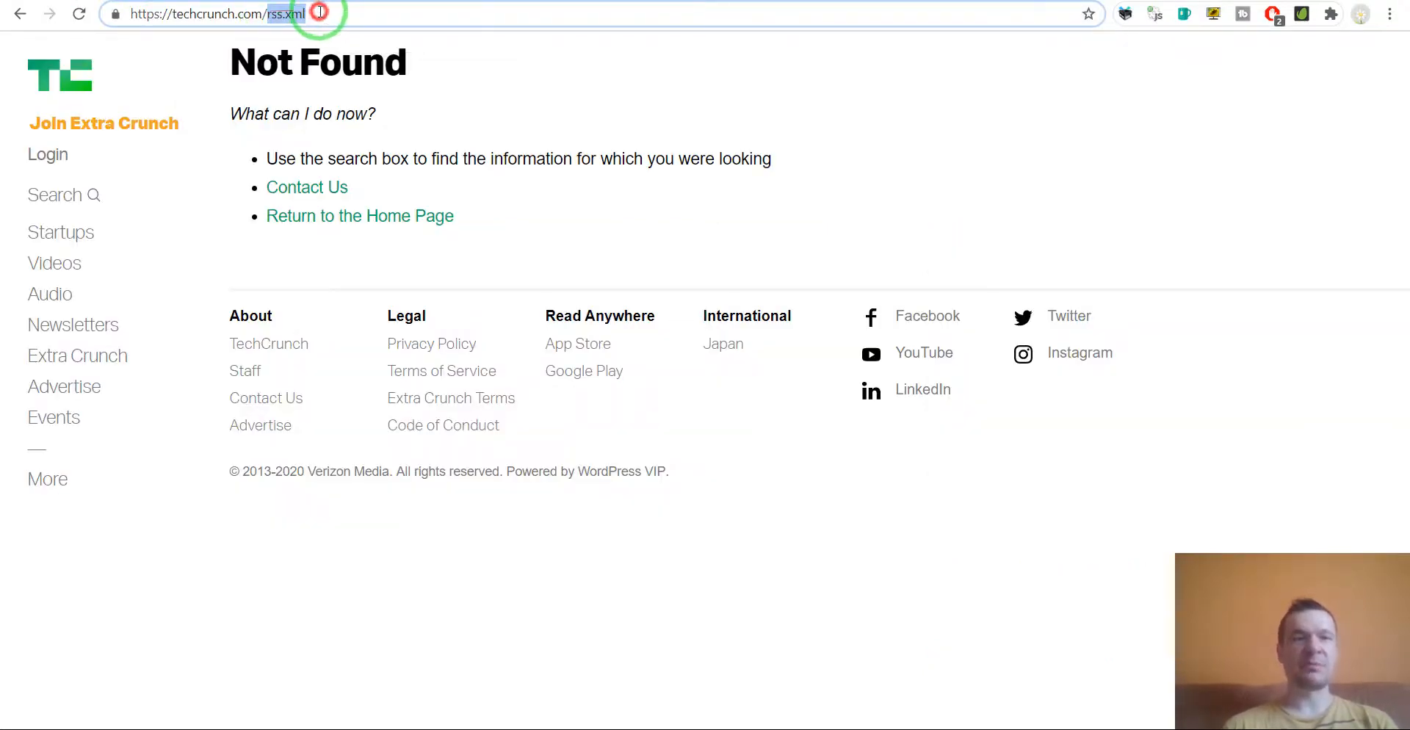
Load techcrunch.com/feed/ to show TechCrunch's RSS feed XML
text(techcrunch.com/feed/)
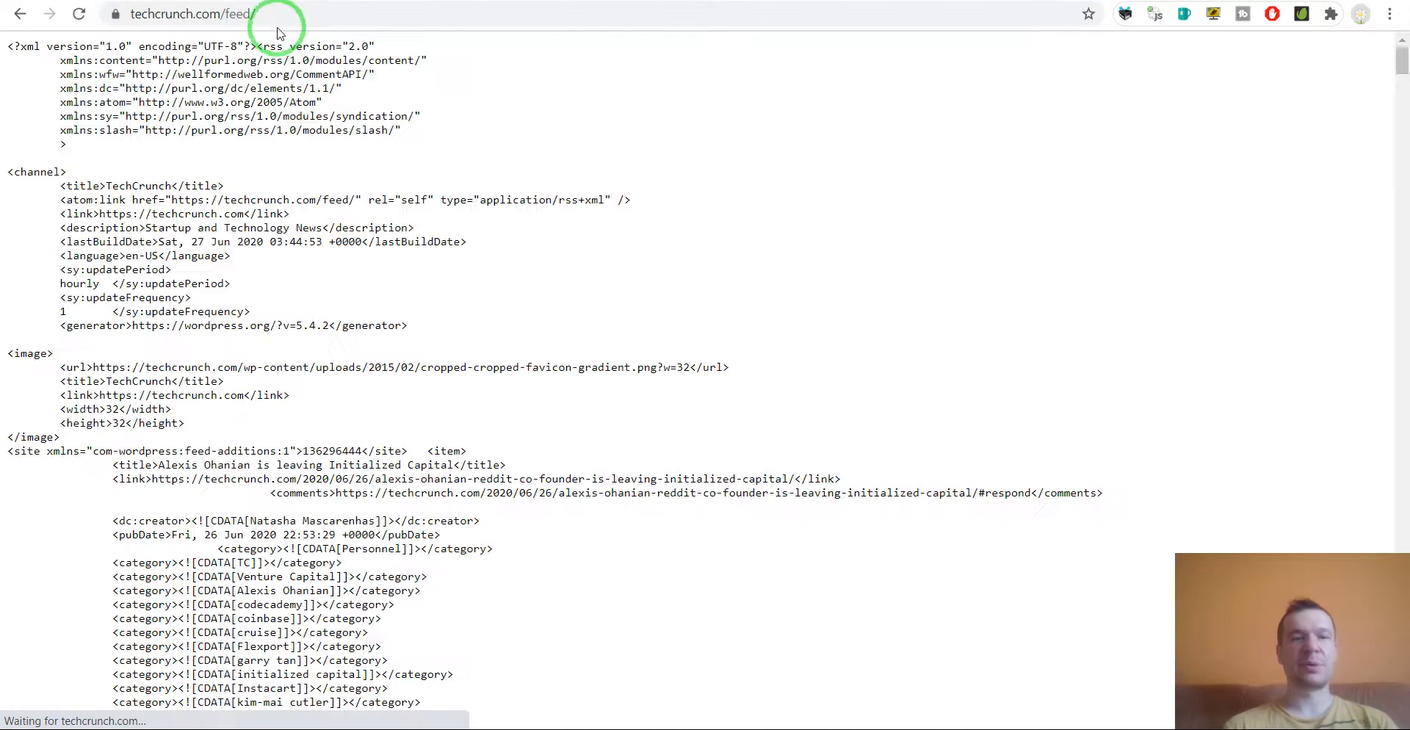